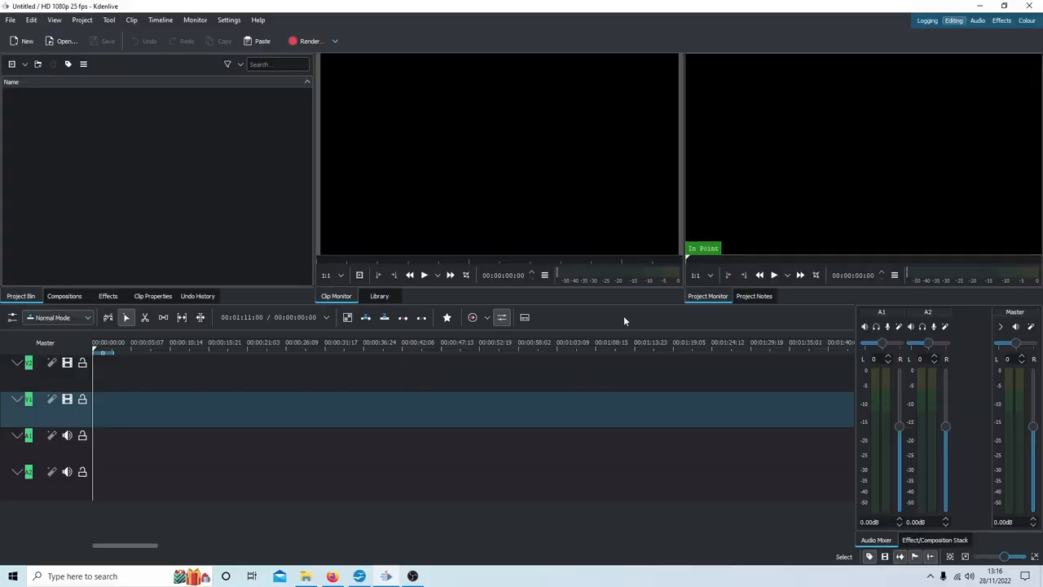
mouse_move(629, 314)
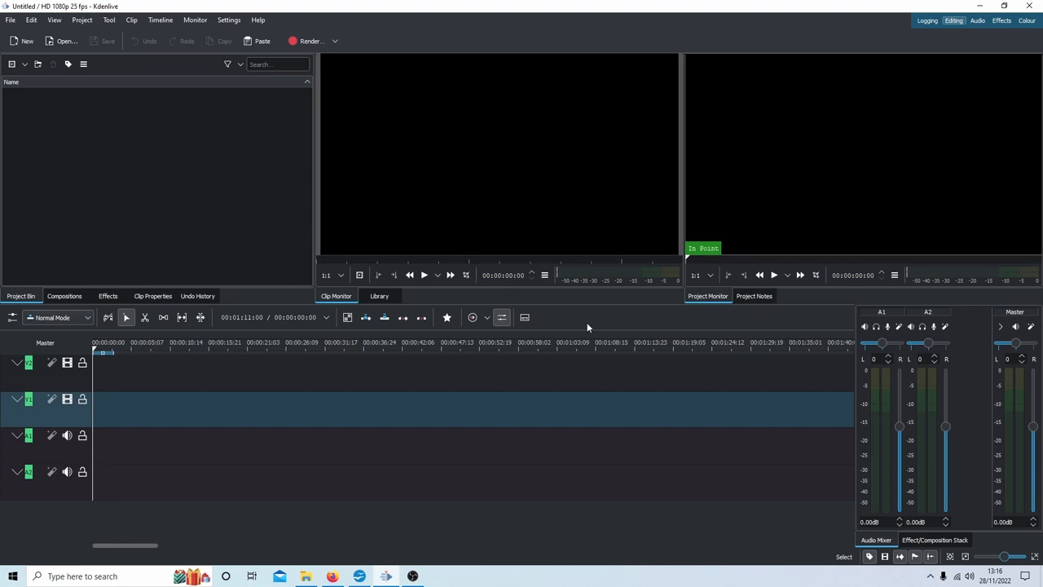
mouse_move(599, 324)
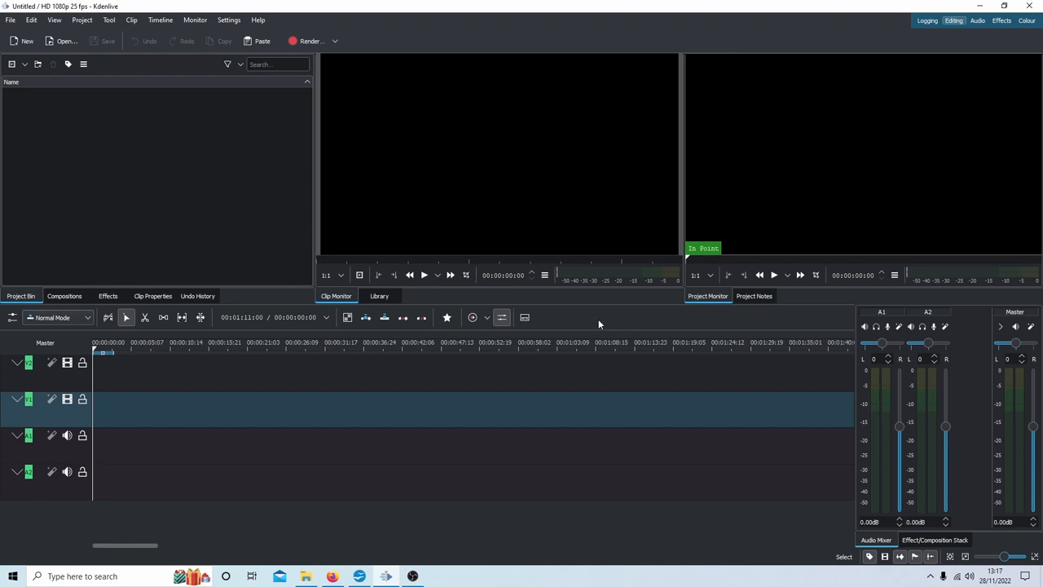
mouse_move(600, 324)
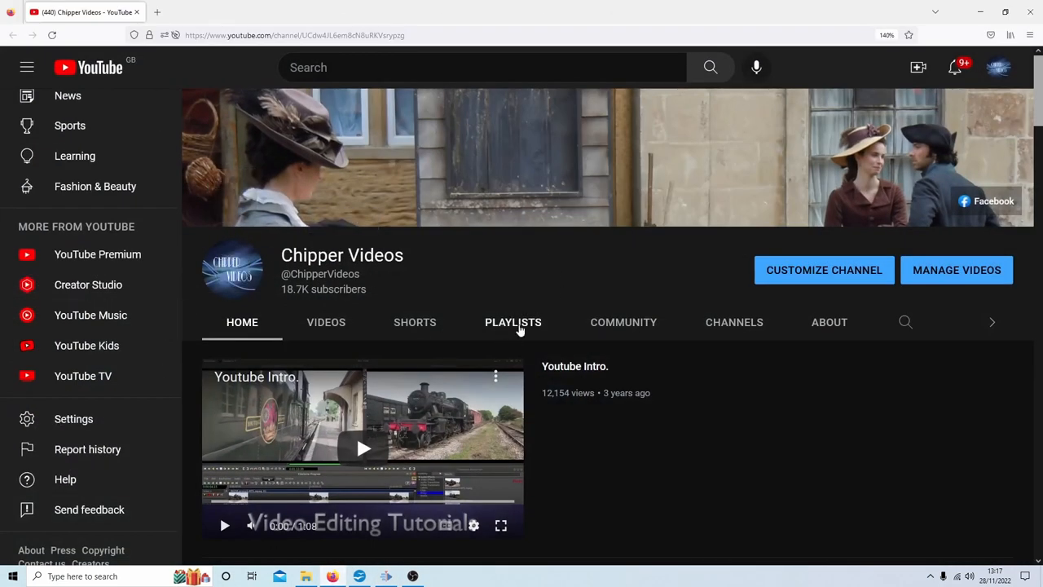
- Browse the YouTube channel's playlists, then open Kdenlive's Project Settings
click(513, 322)
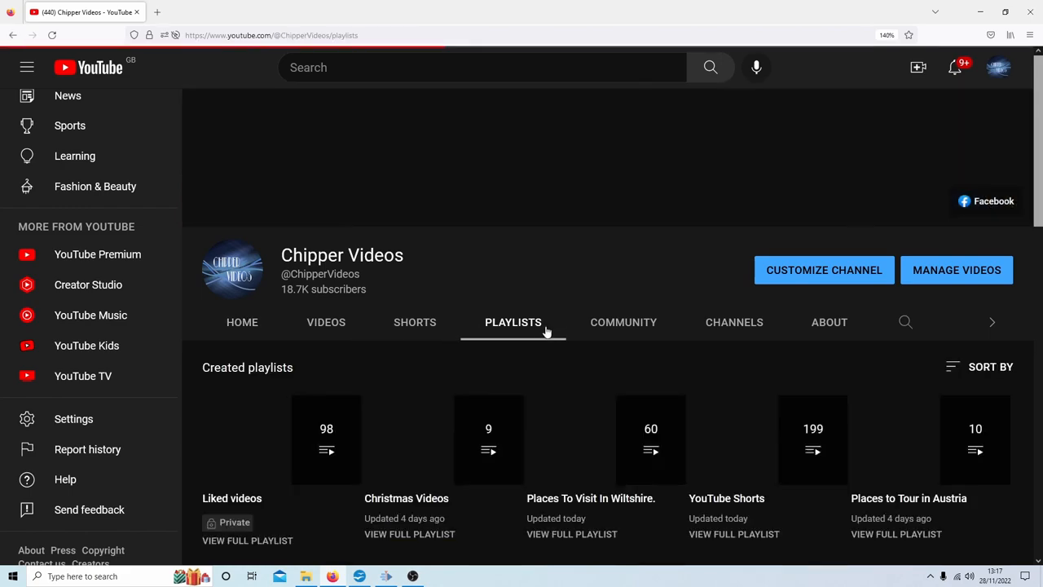
scroll(down, 3)
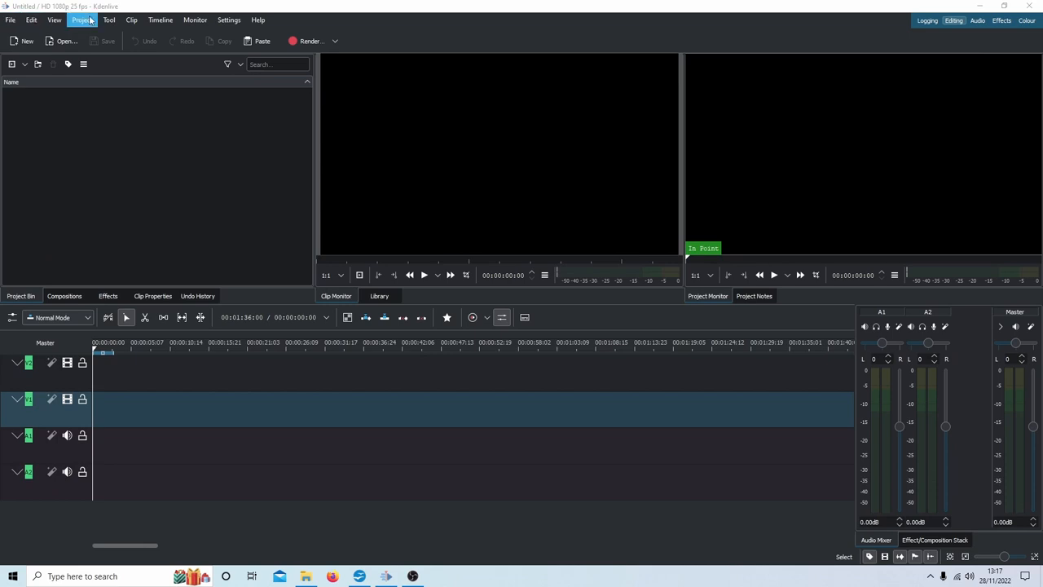
click(82, 19)
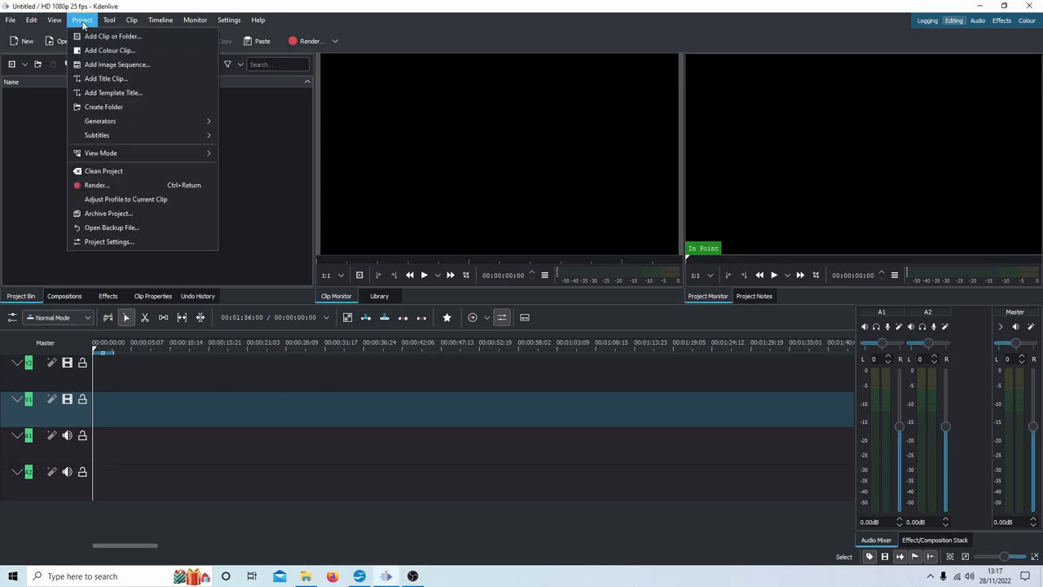
click(108, 241)
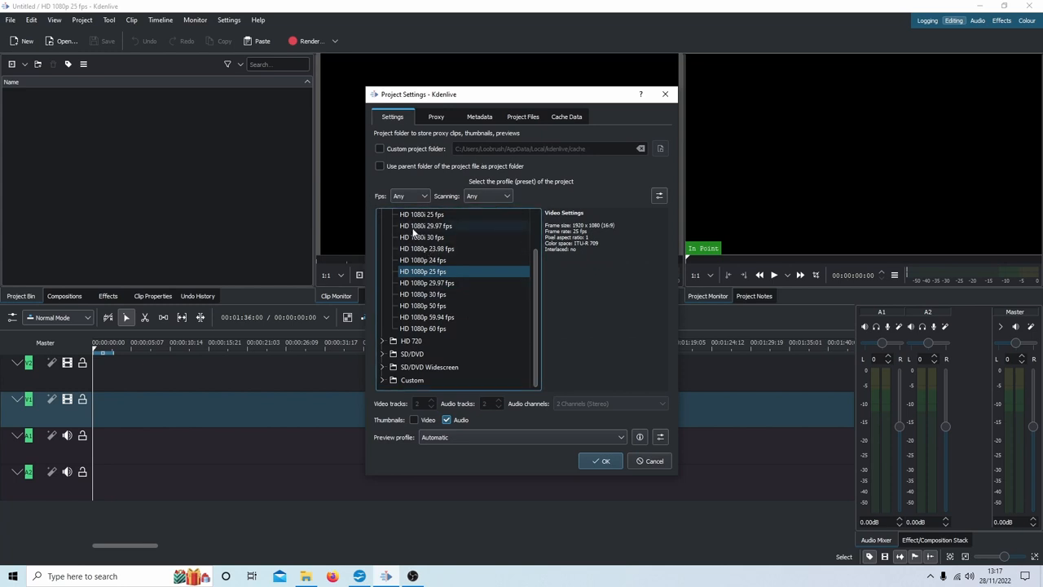
mouse_move(422, 216)
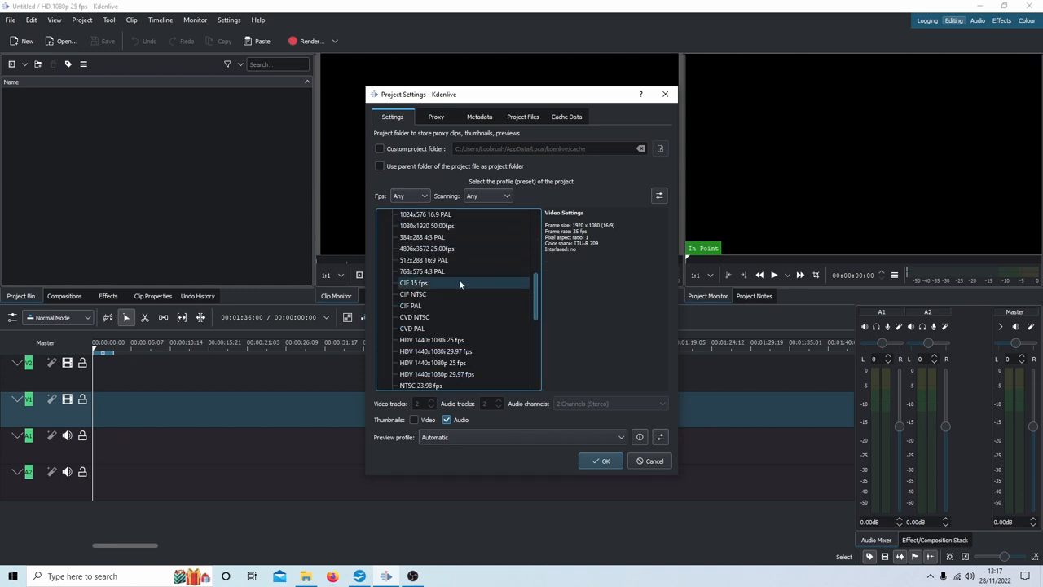
- Select the Vertical HD 30 fps profile from the list and apply it
scroll(down, 3)
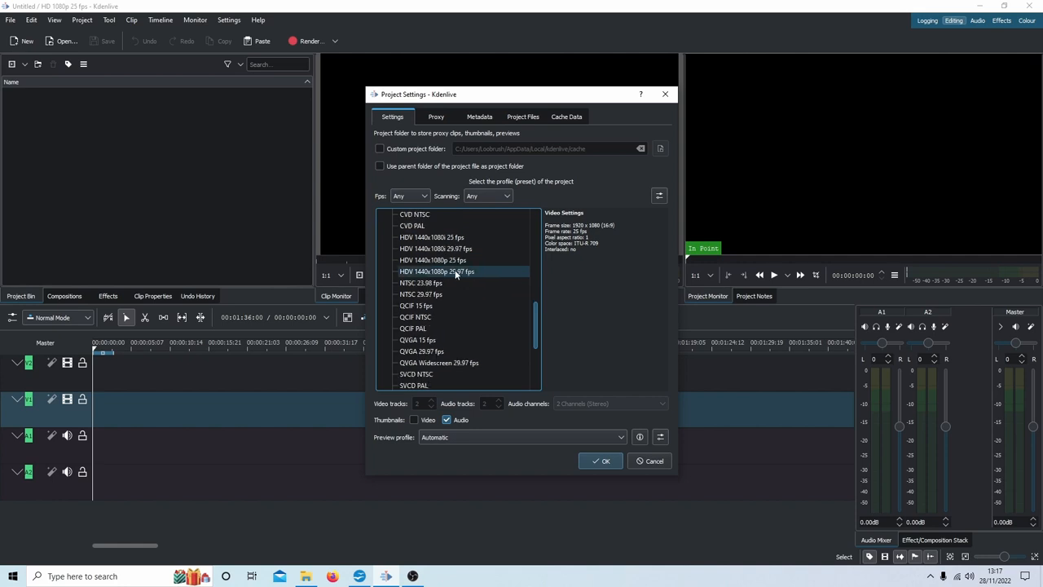
scroll(down, 3)
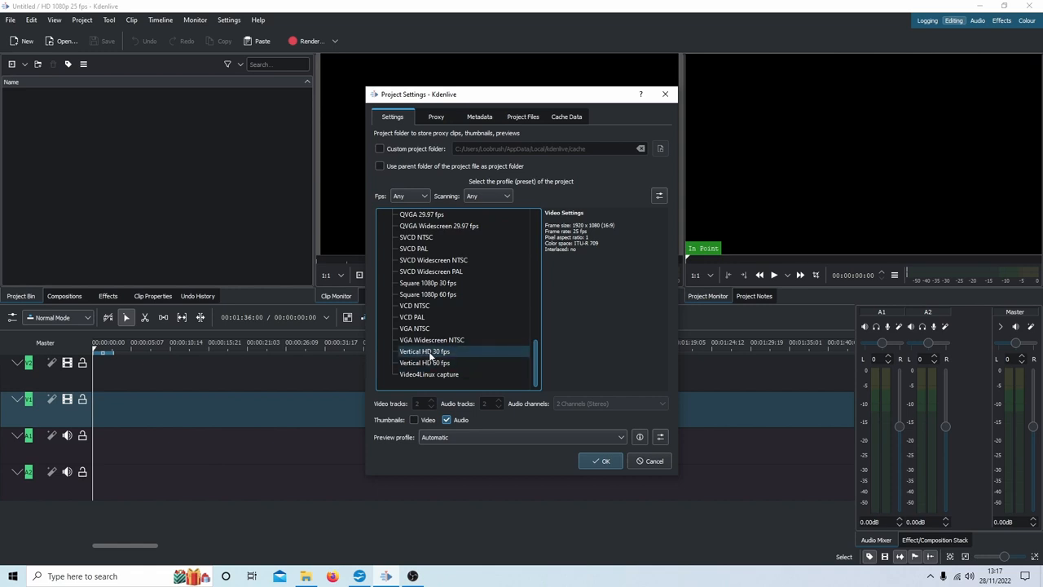
mouse_move(470, 352)
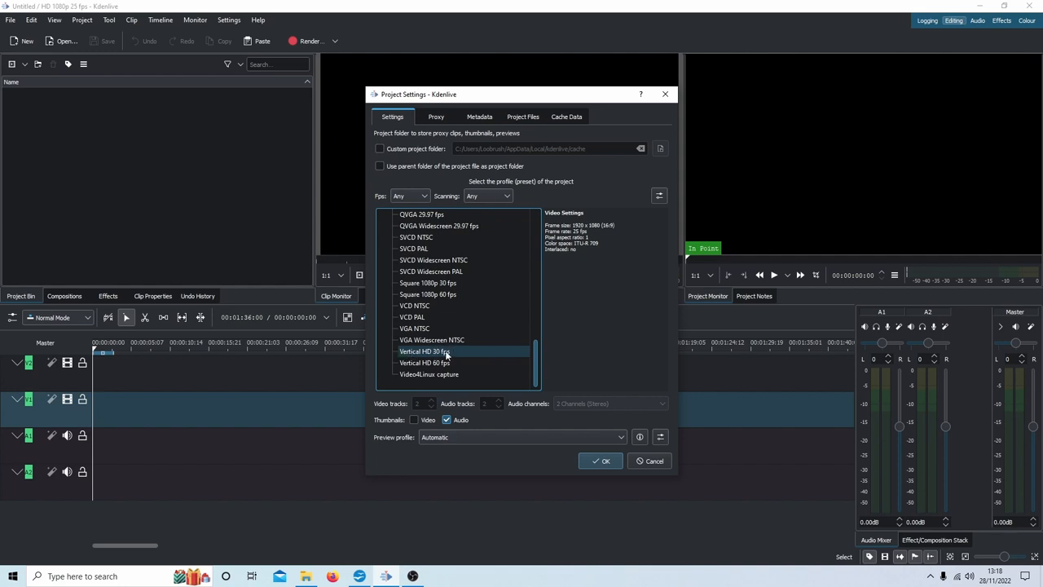
mouse_move(440, 352)
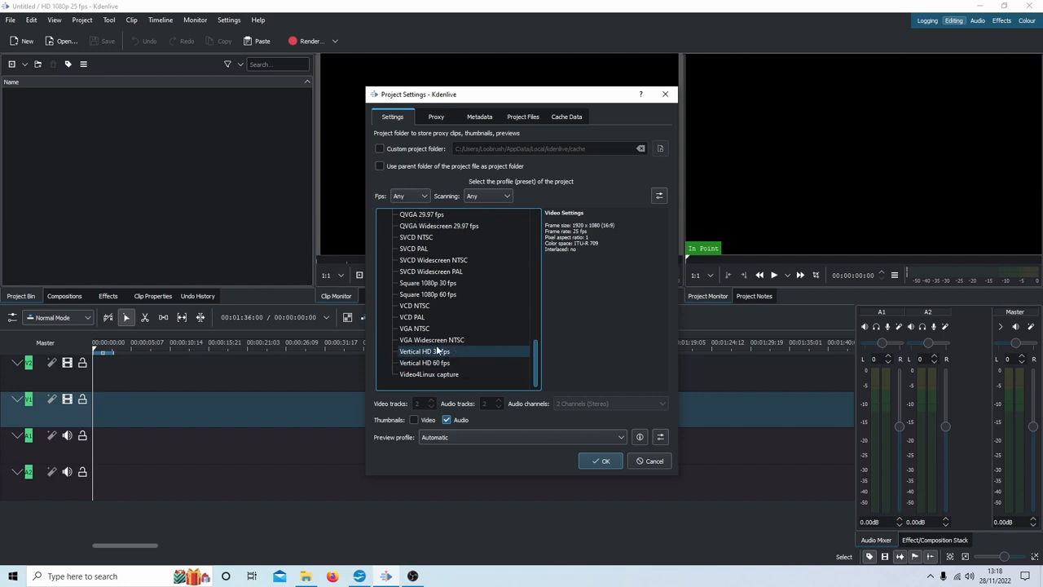
click(424, 363)
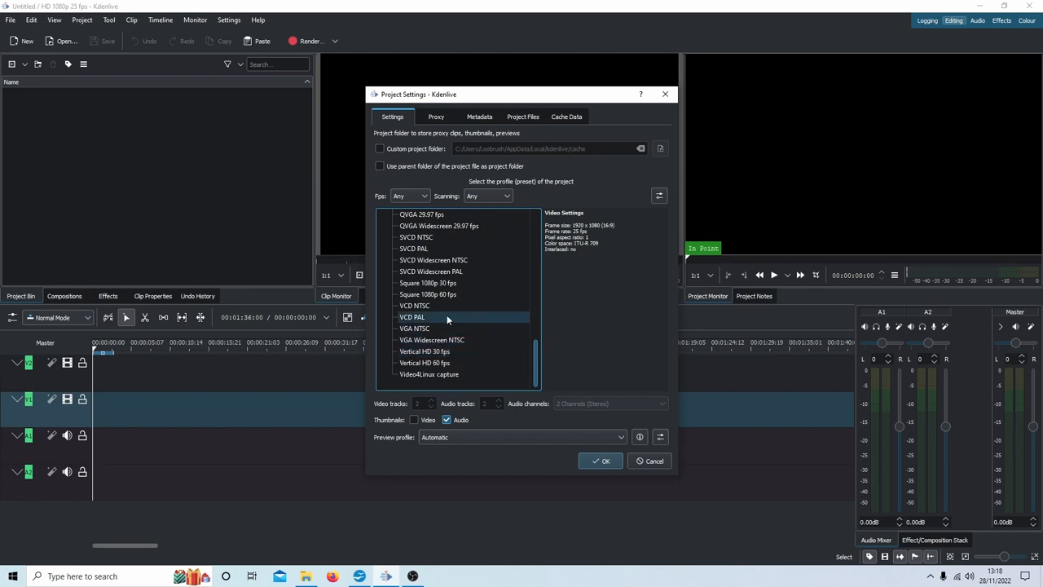
click(423, 351)
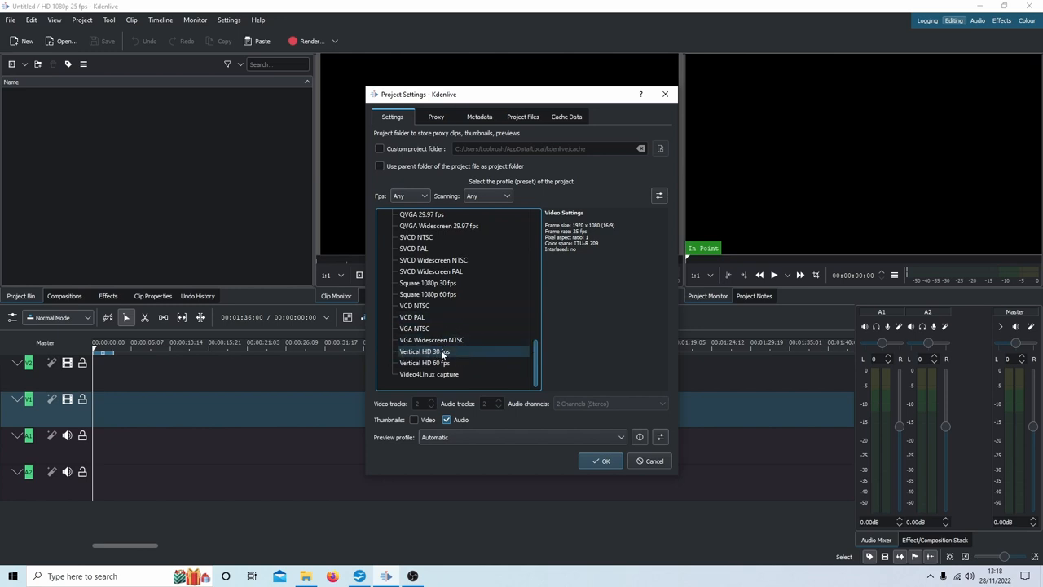
click(424, 351)
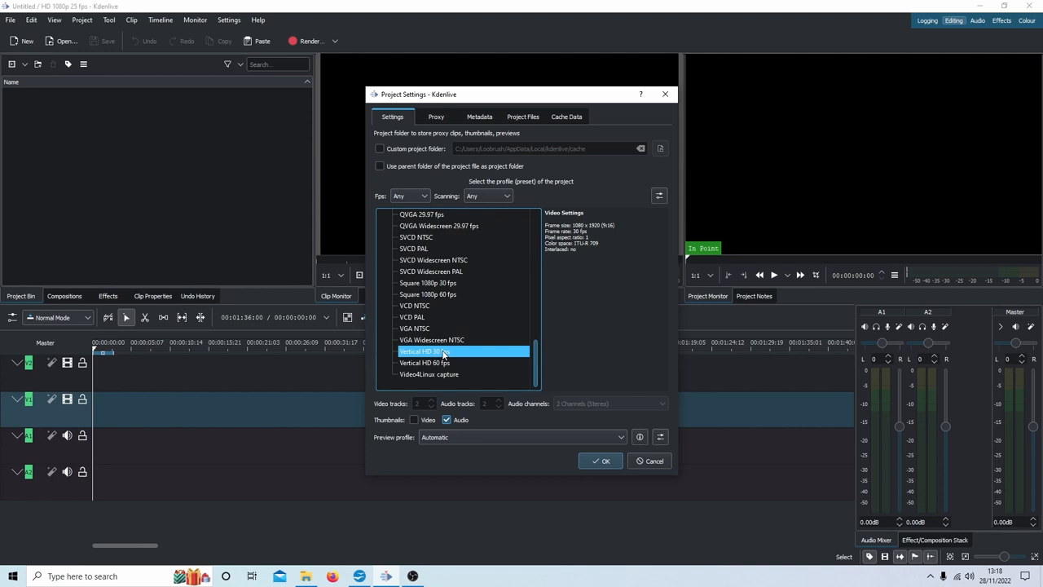
click(601, 461)
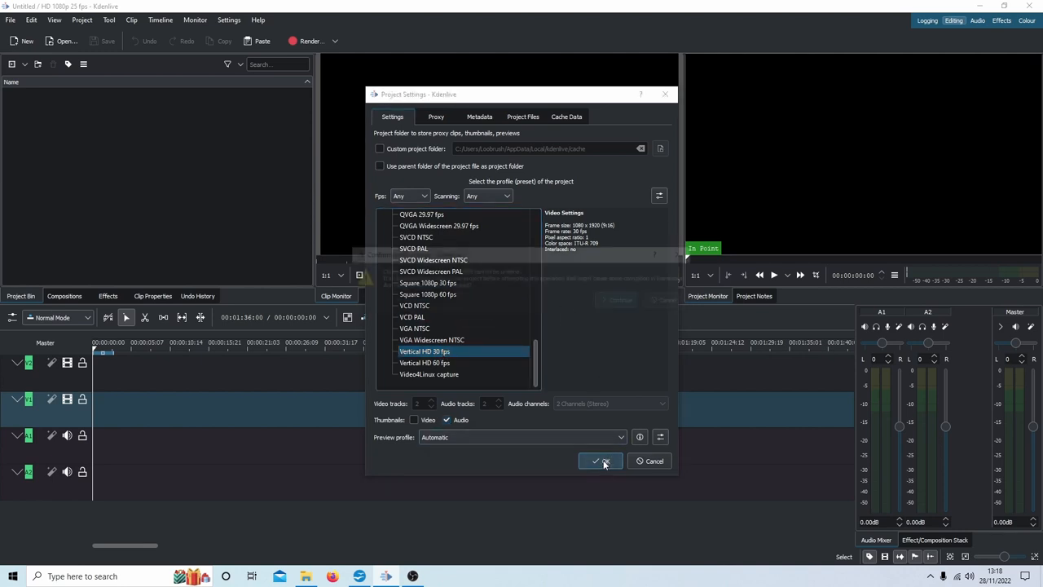
click(600, 461)
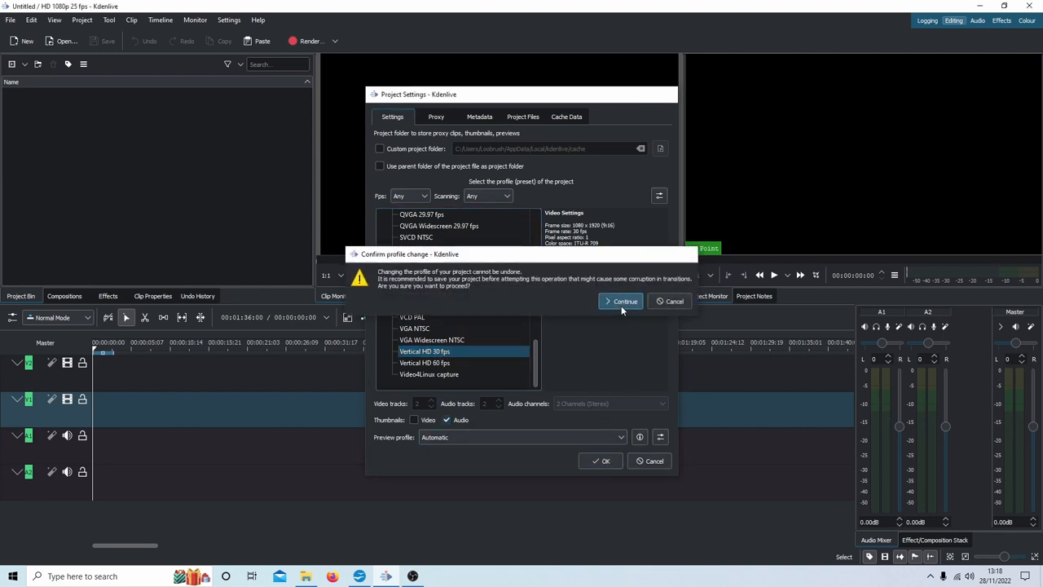
- Continue past the profile-change warning to switch to the portrait Vertical HD 30 fps frame
click(620, 300)
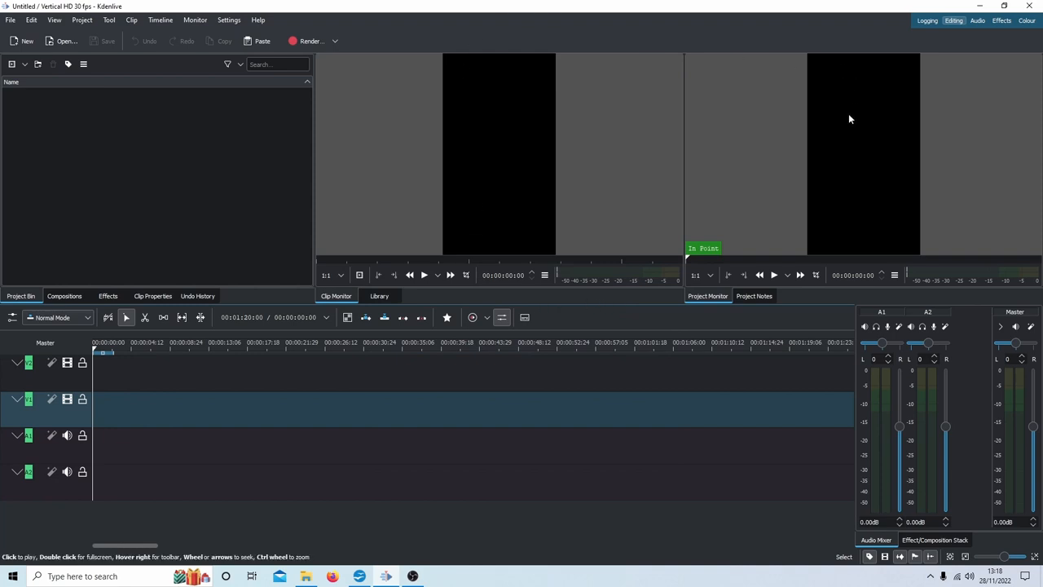
mouse_move(676, 5)
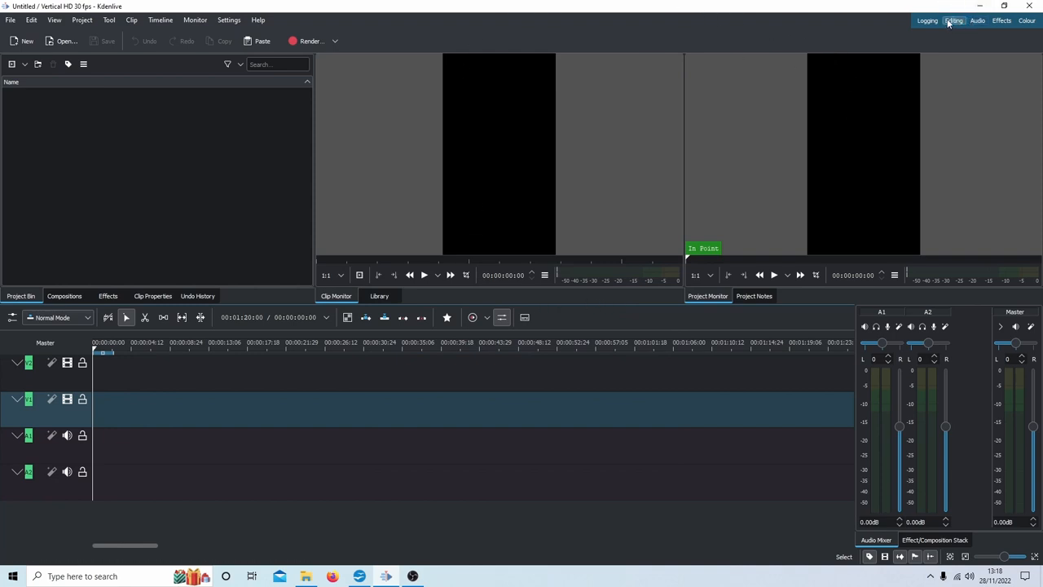
mouse_move(807, 202)
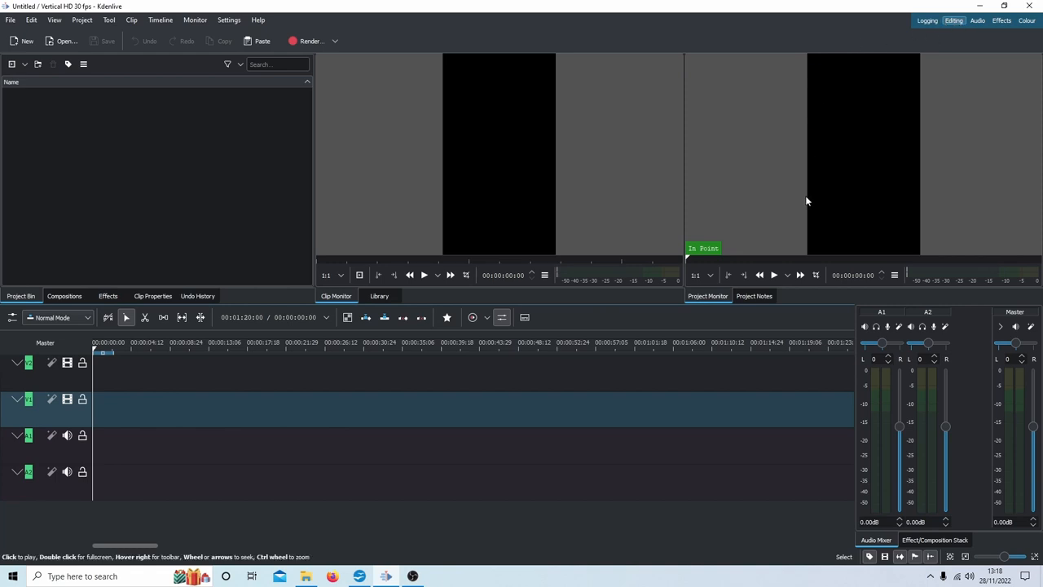
mouse_move(861, 49)
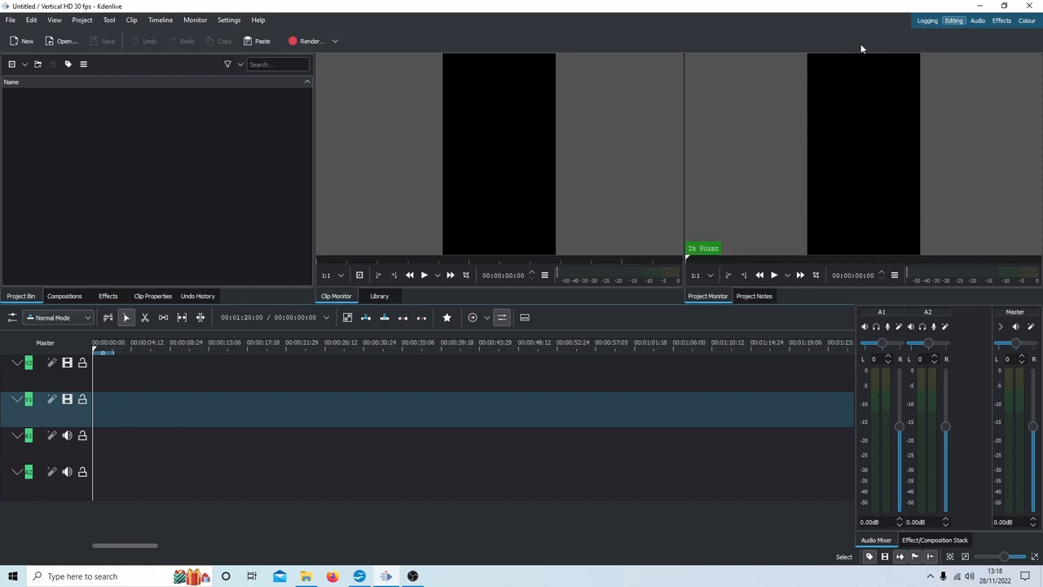
mouse_move(1017, 150)
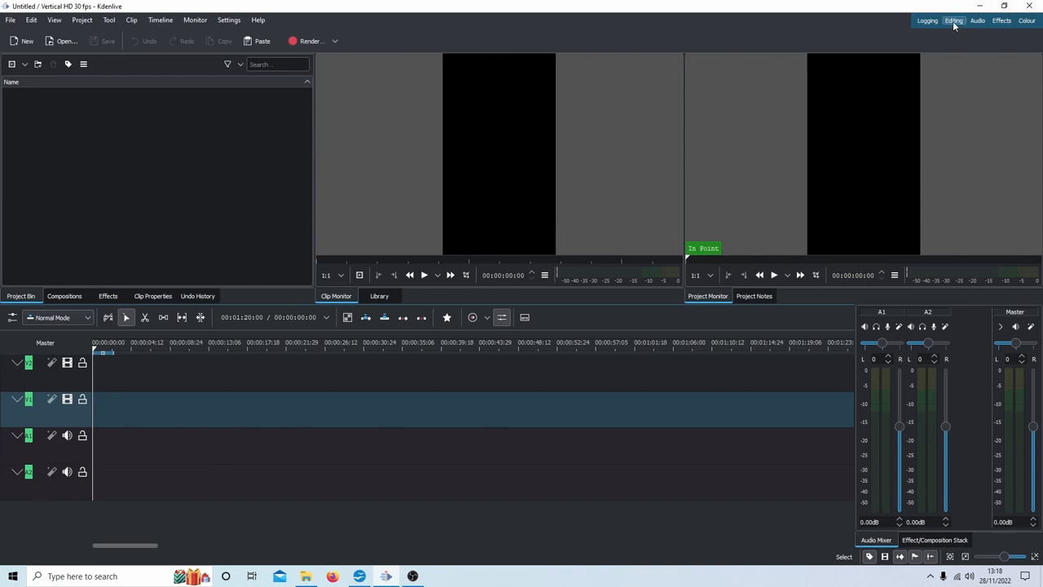
mouse_move(968, 31)
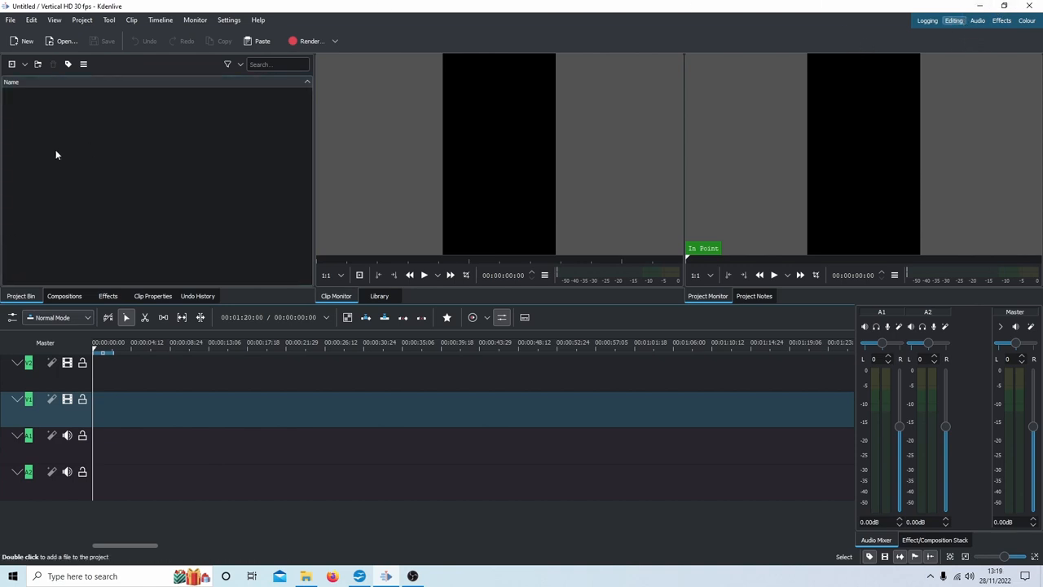
- Add MVI_0567.MP4 to the bin and decline switching to the clip's profile
click(305, 577)
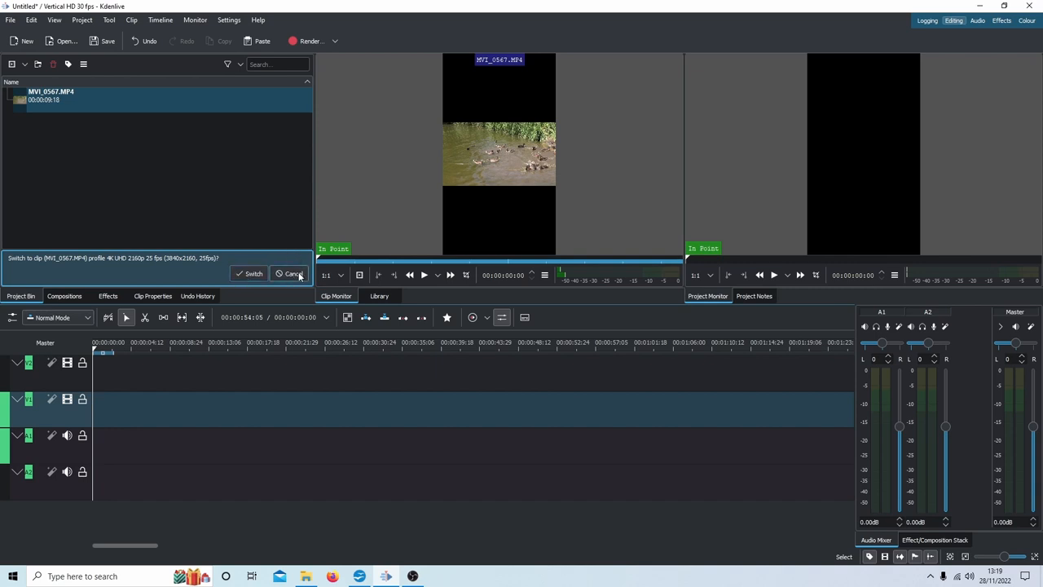
click(291, 273)
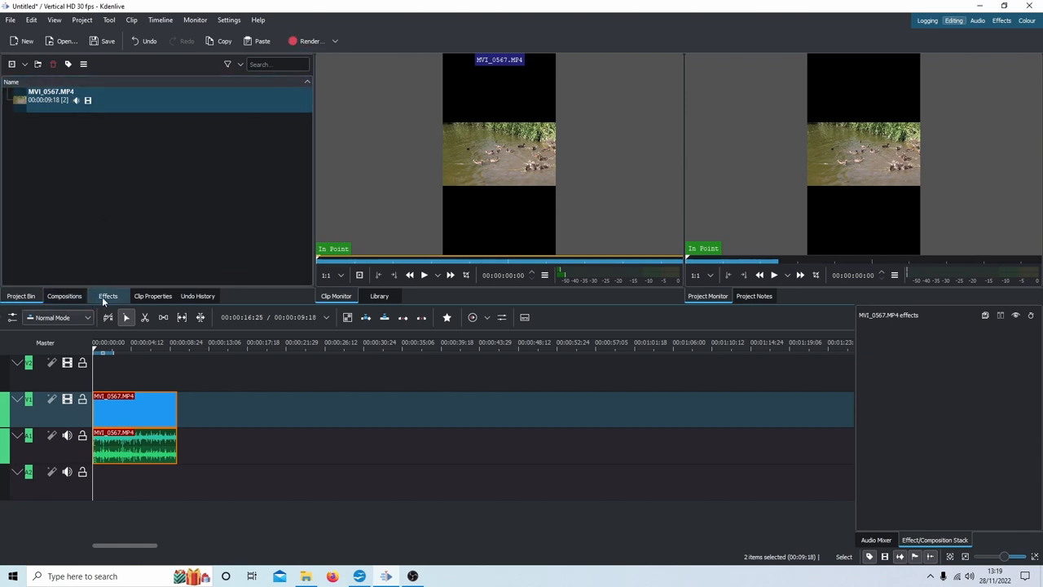
- Browse the Transform, Distort and Perspective effects and choose Transform for the duck clip
click(108, 295)
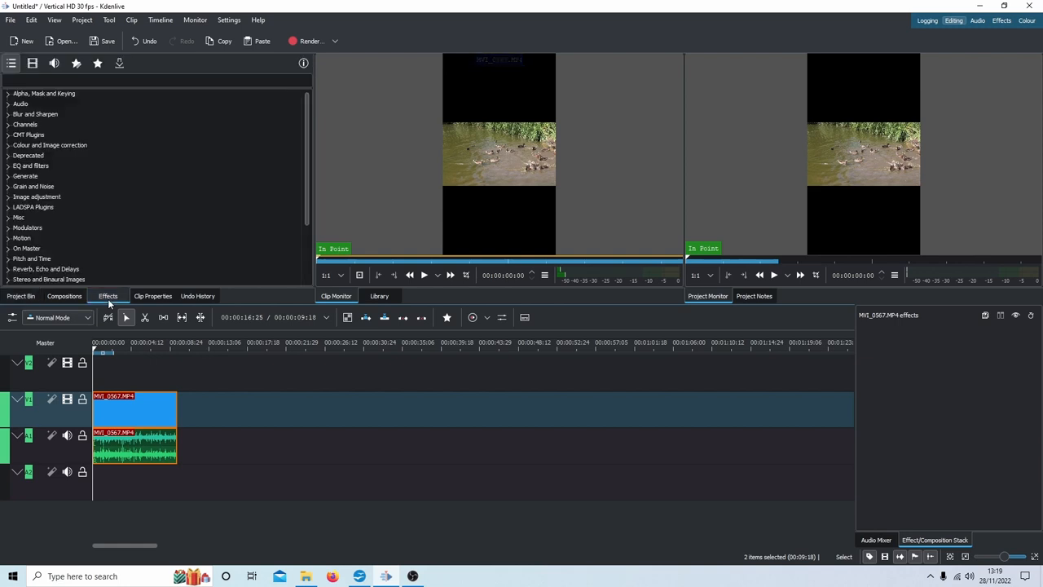
scroll(down, 3)
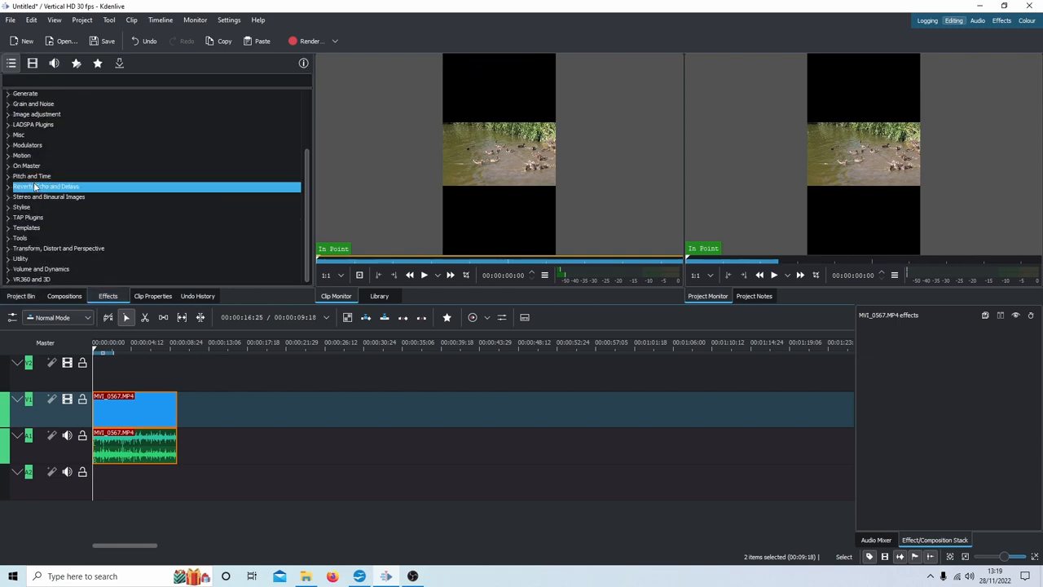
click(59, 247)
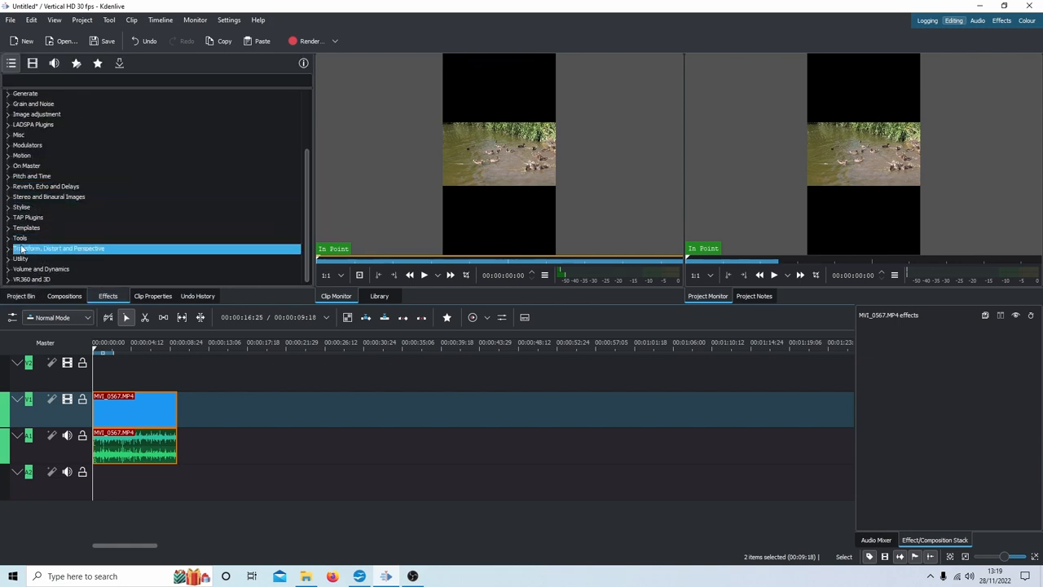
mouse_move(73, 248)
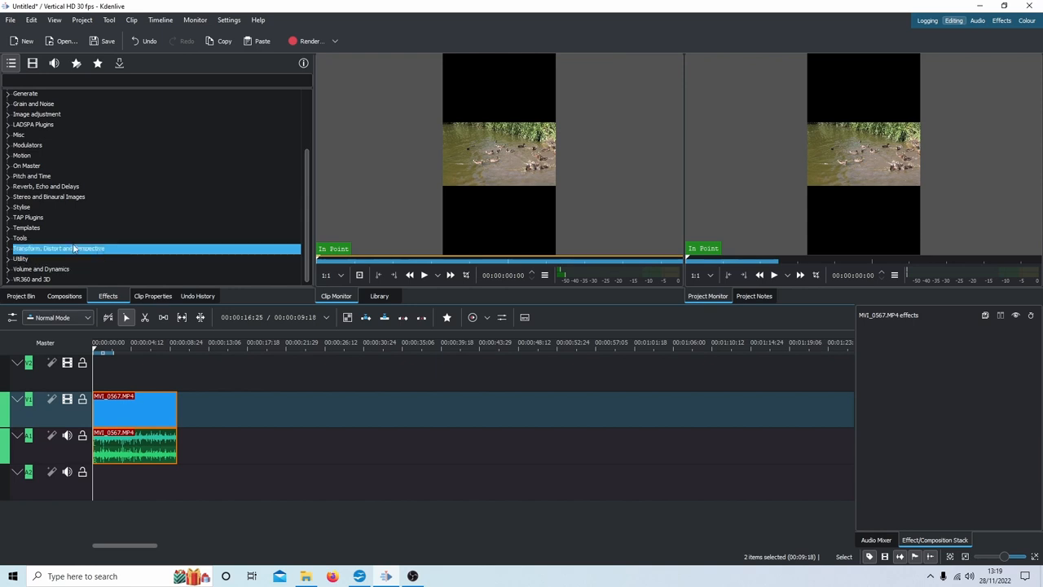
click(8, 248)
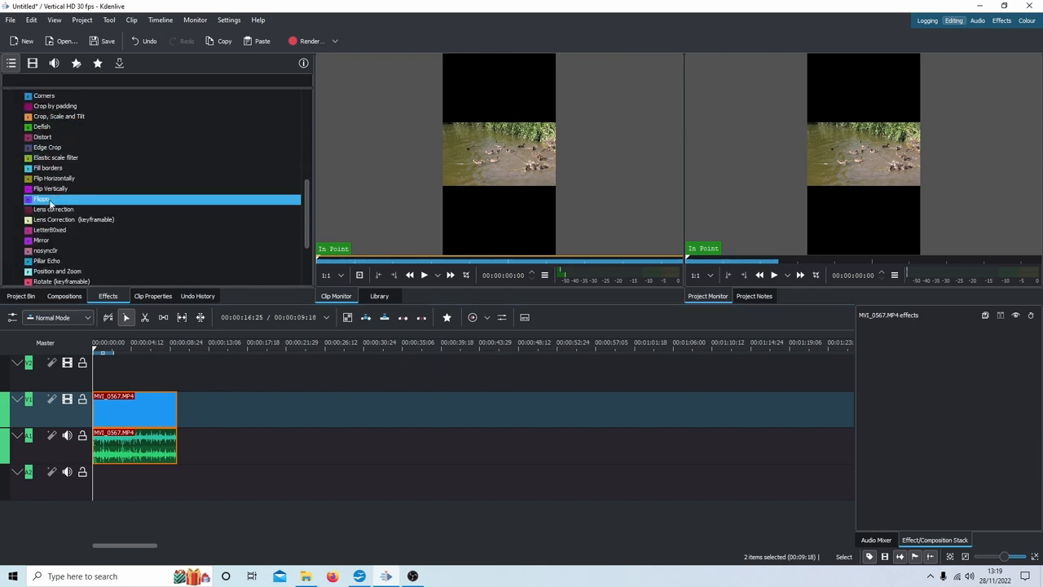
click(55, 157)
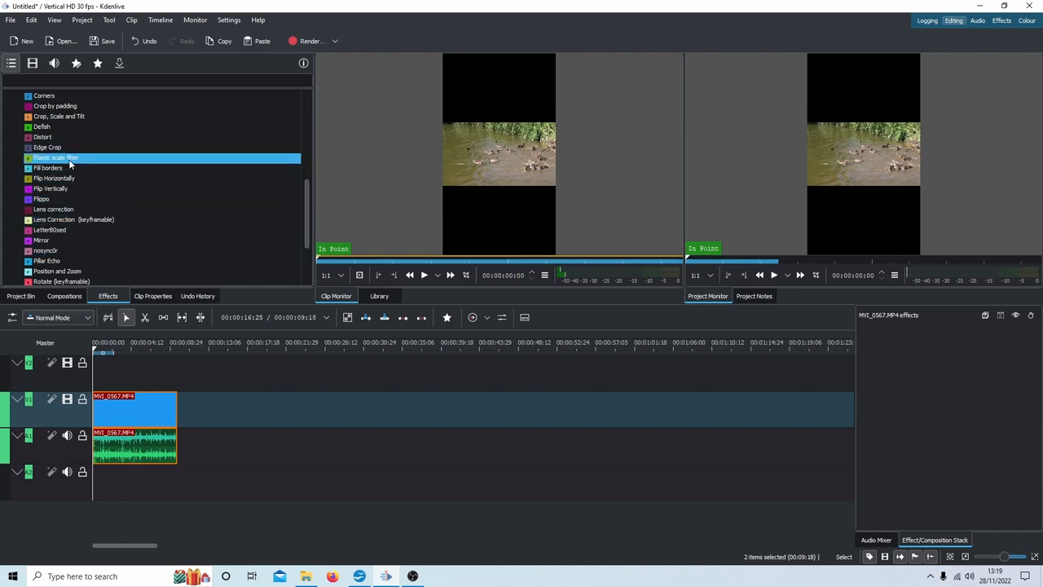
scroll(down, 3)
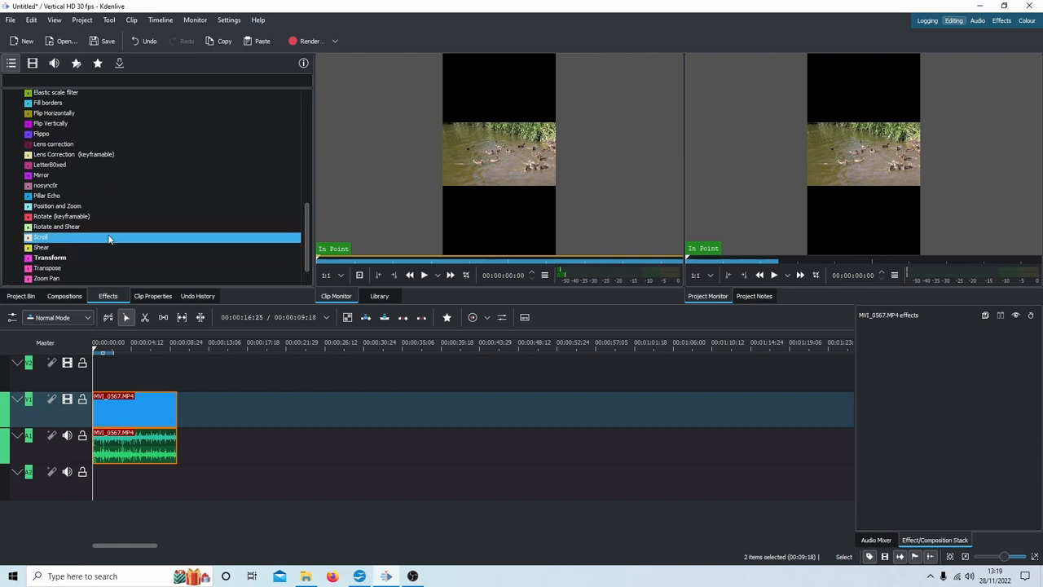
scroll(down, 3)
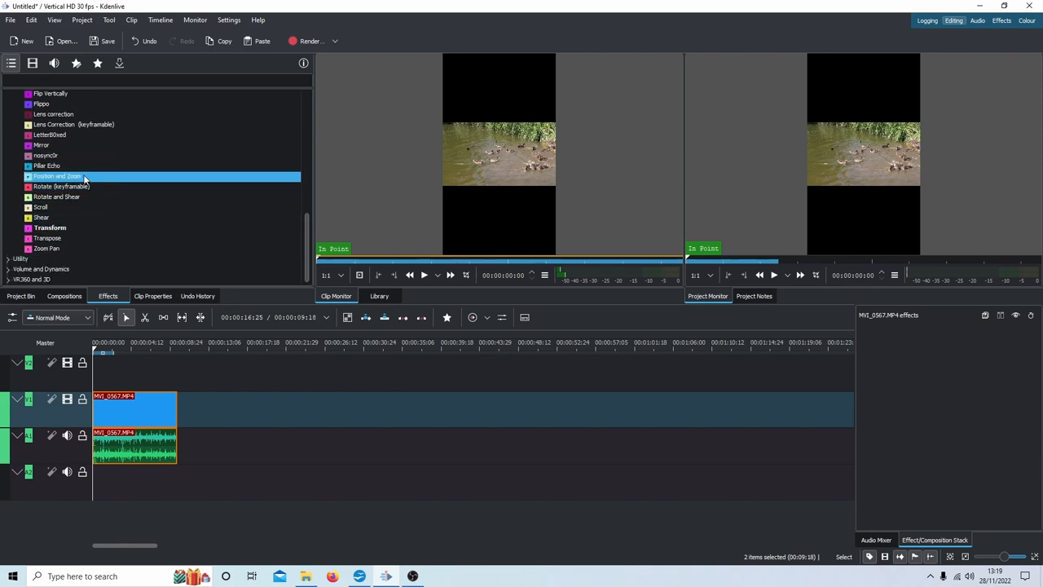
click(49, 227)
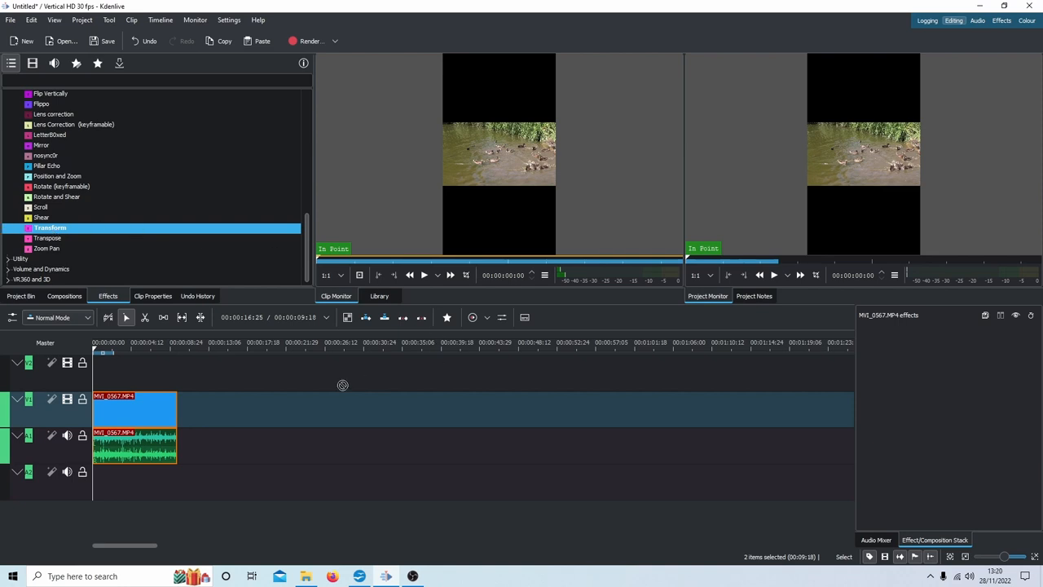
click(134, 408)
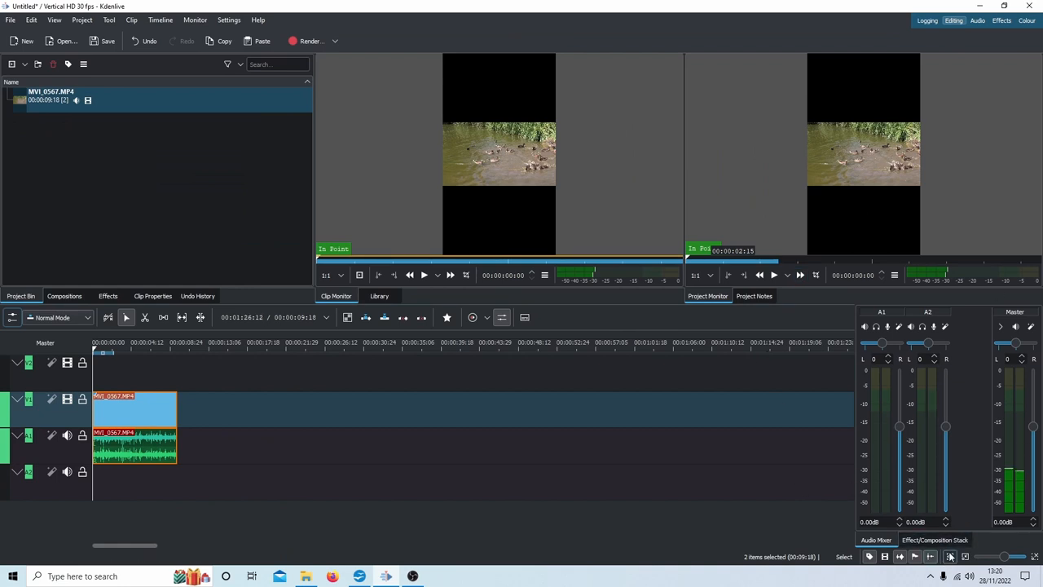
- Show the Effect/Composition Stack with the Transform position, size, opacity and rotation settings
click(934, 540)
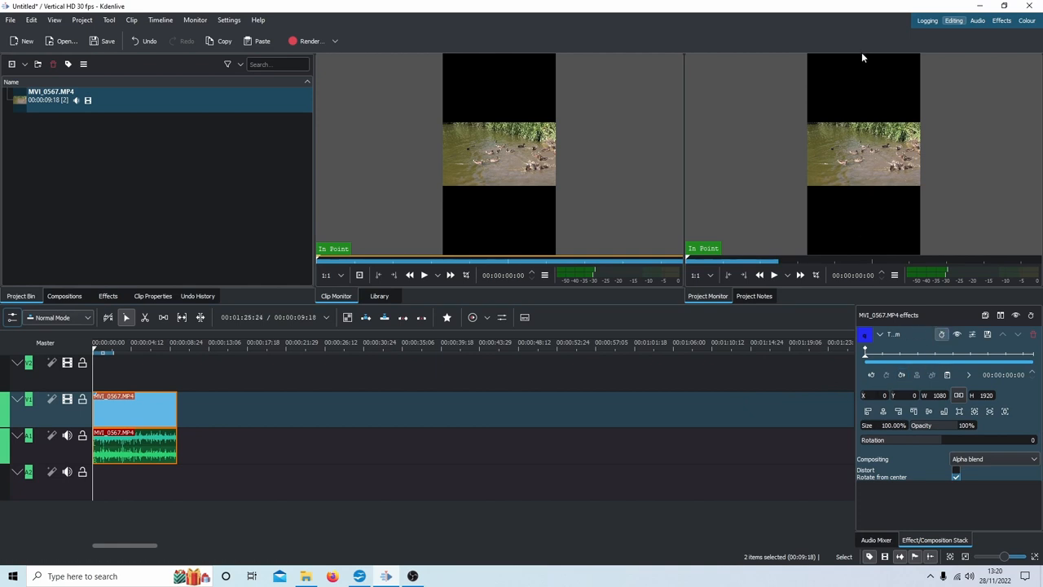
mouse_move(627, 117)
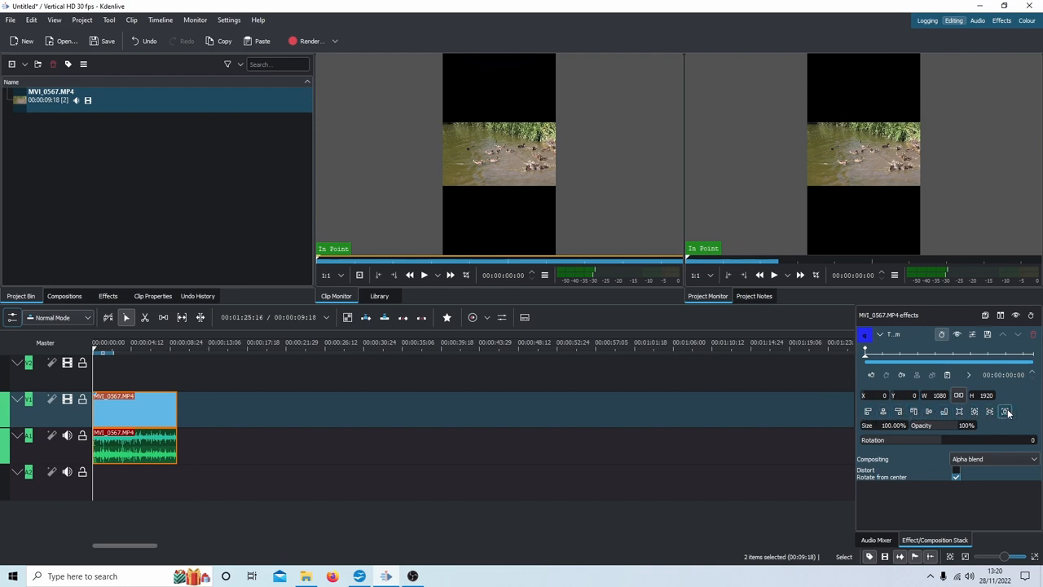
mouse_move(1007, 411)
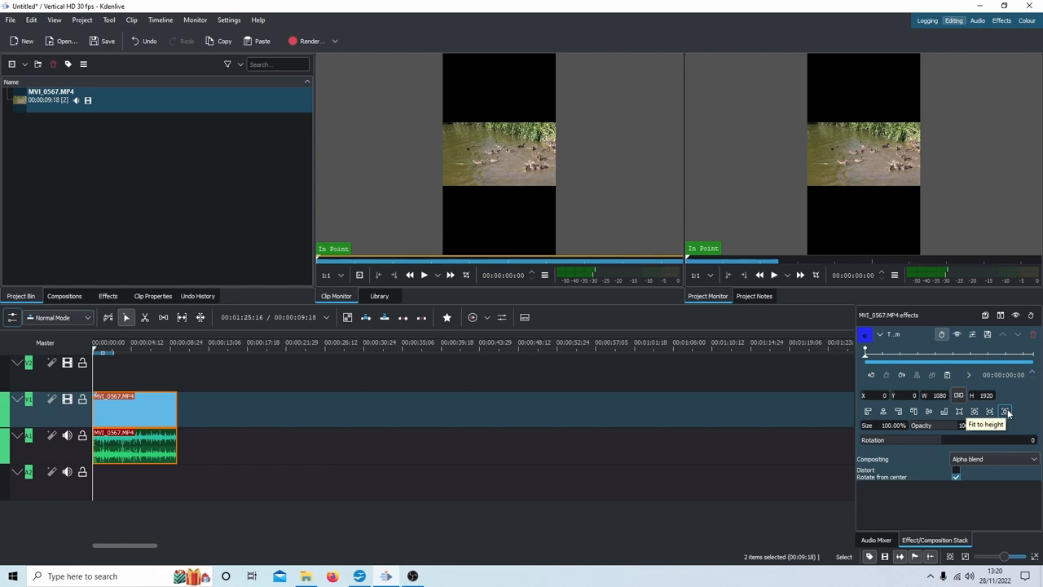
- Fit the duck clip to height in Transform, making it 3413 by 1920
click(1005, 412)
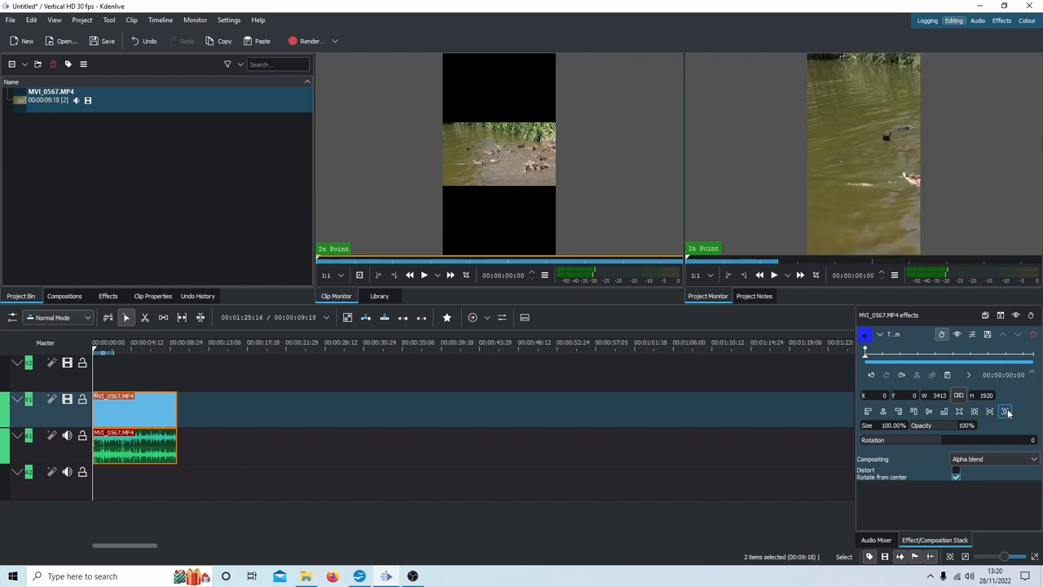
mouse_move(845, 73)
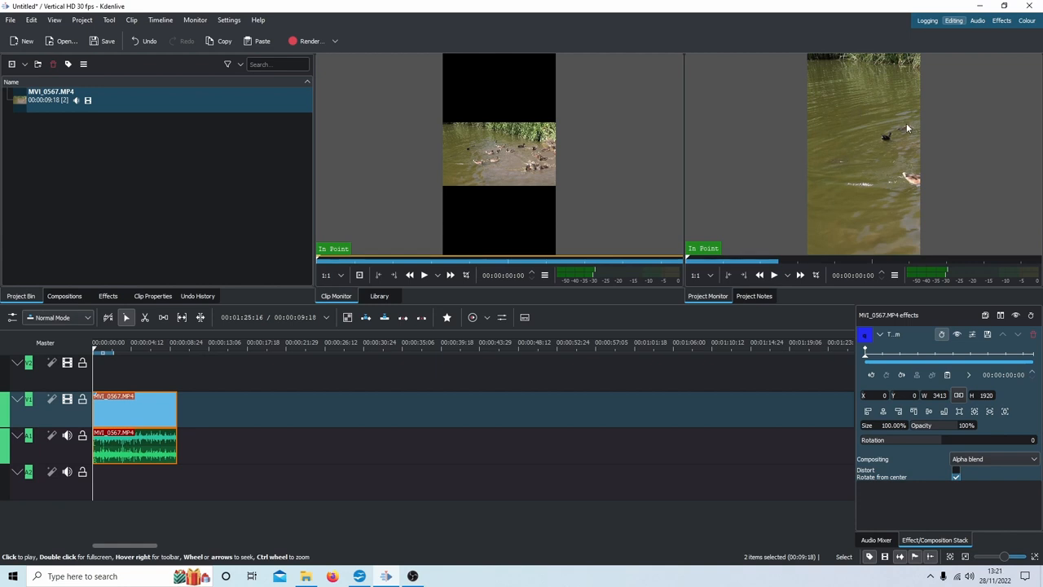
mouse_move(876, 110)
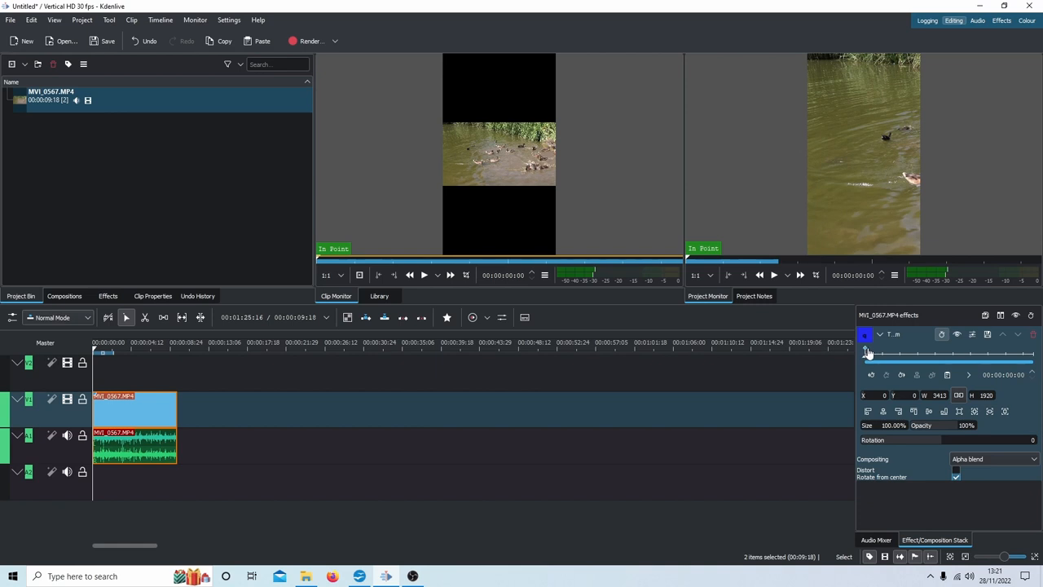
mouse_move(869, 134)
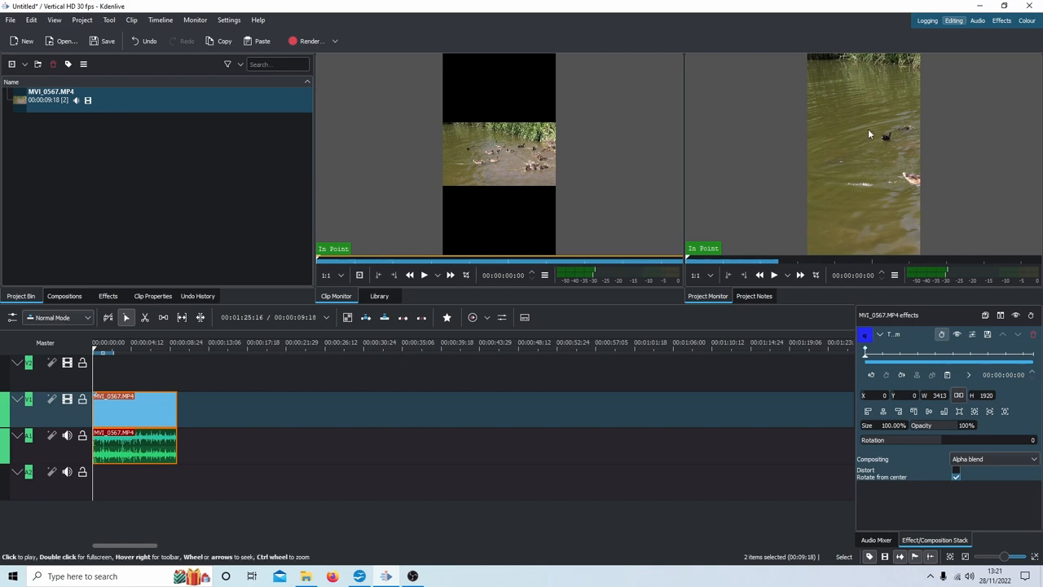
mouse_move(787, 173)
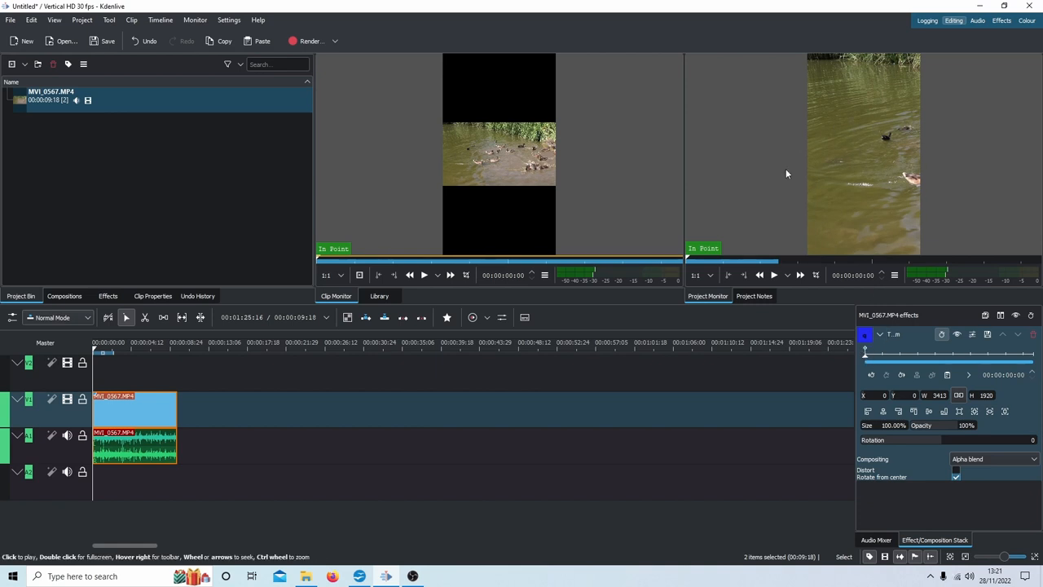
mouse_move(868, 352)
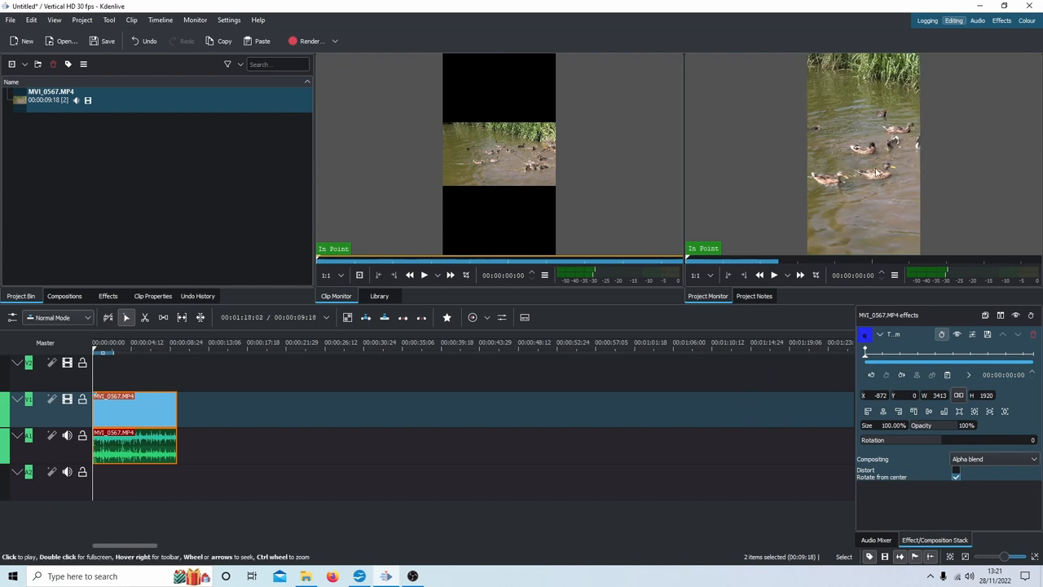
mouse_move(932, 79)
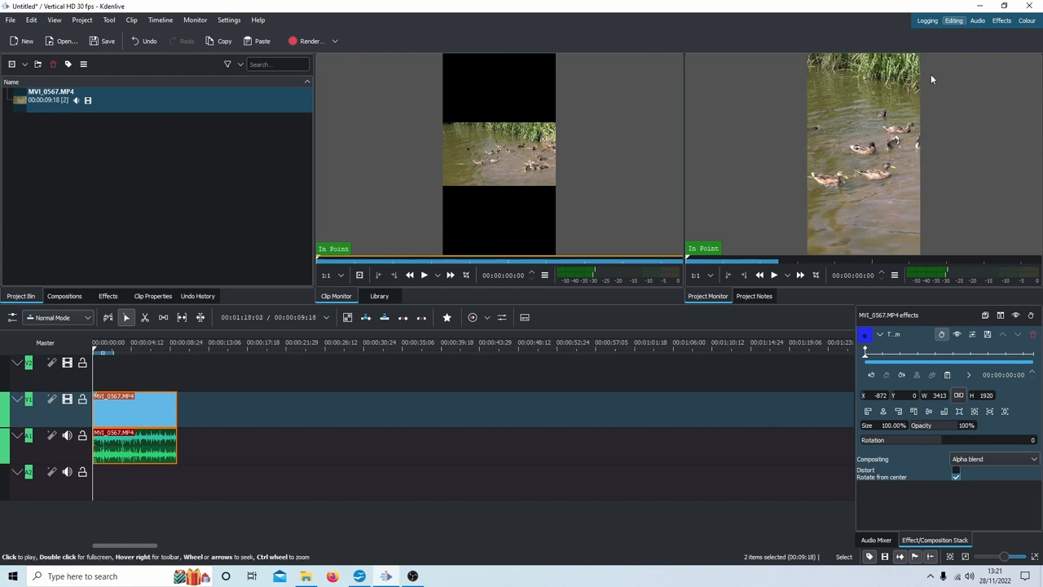
mouse_move(909, 100)
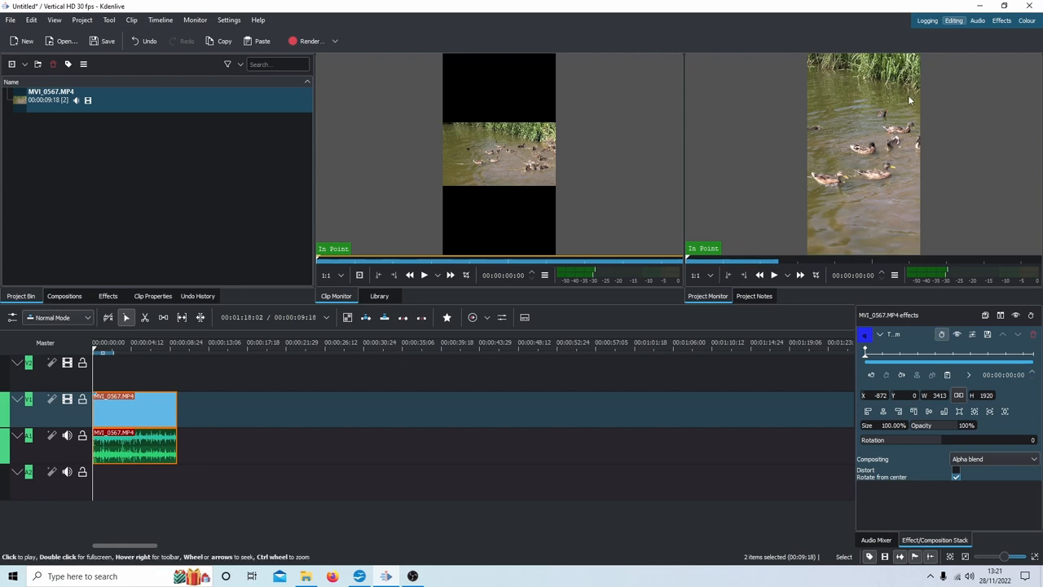
mouse_move(873, 167)
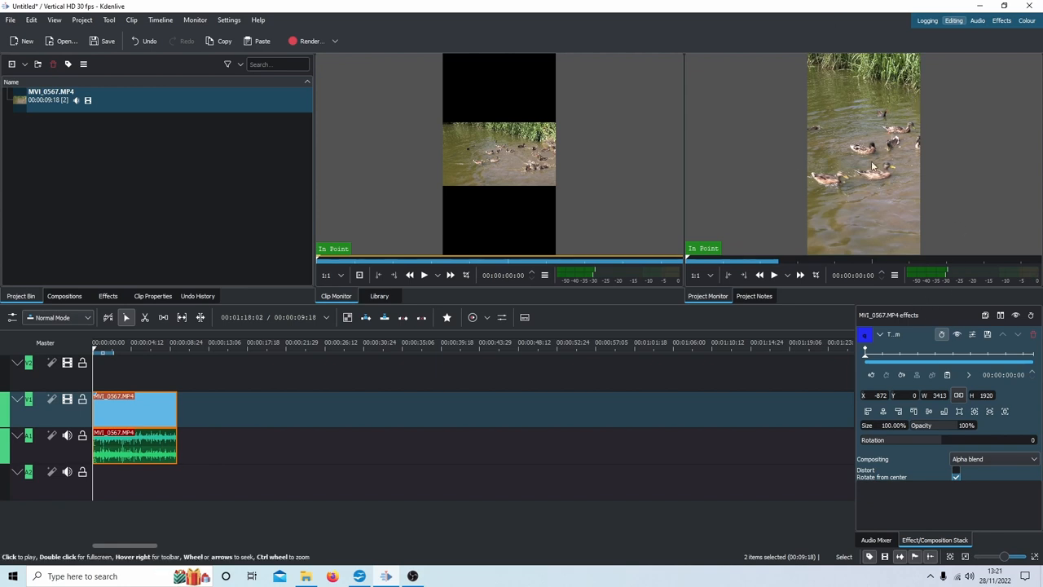
mouse_move(817, 230)
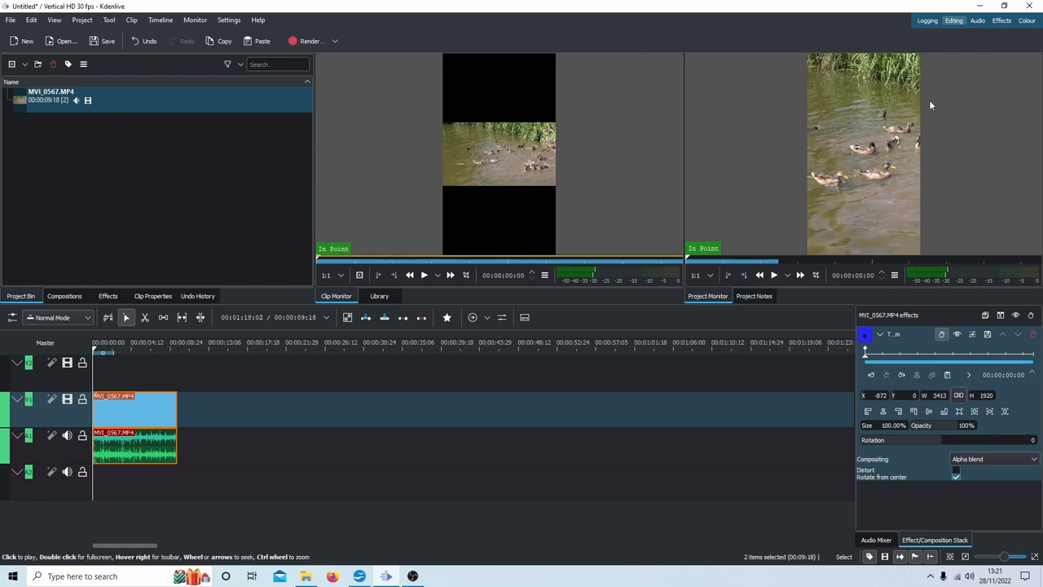
mouse_move(899, 155)
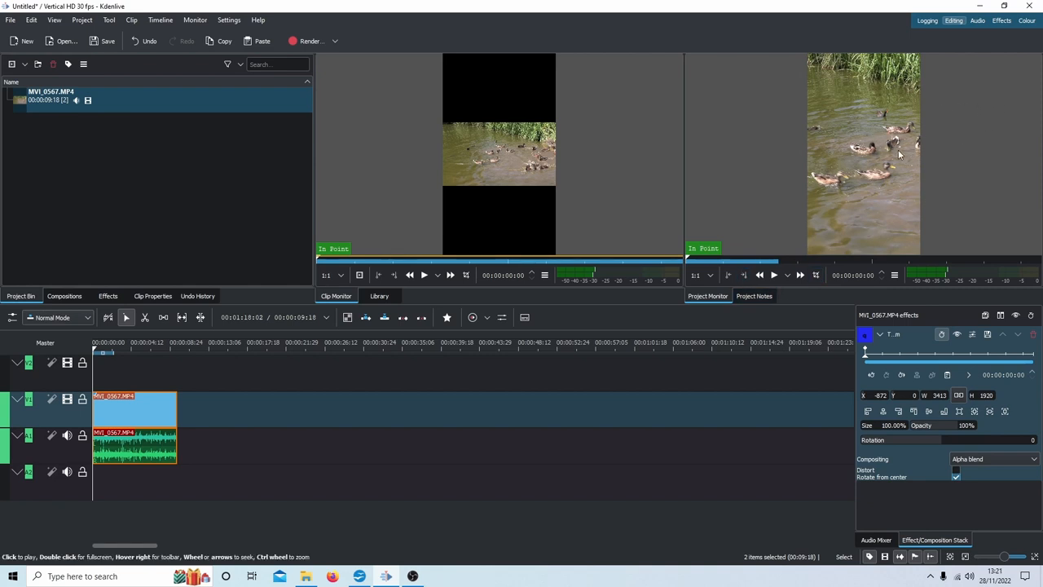
mouse_move(996, 208)
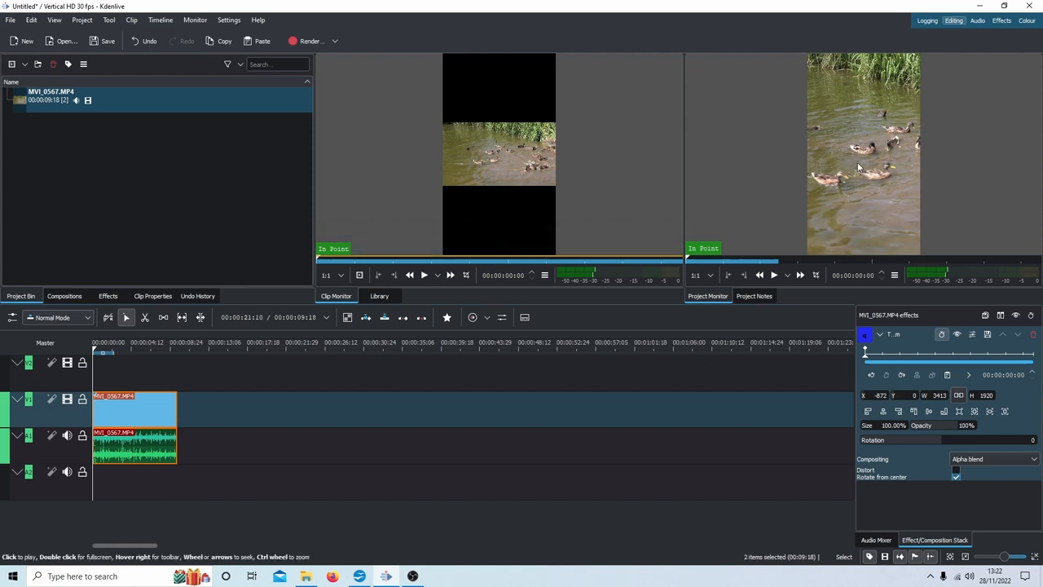
mouse_move(827, 88)
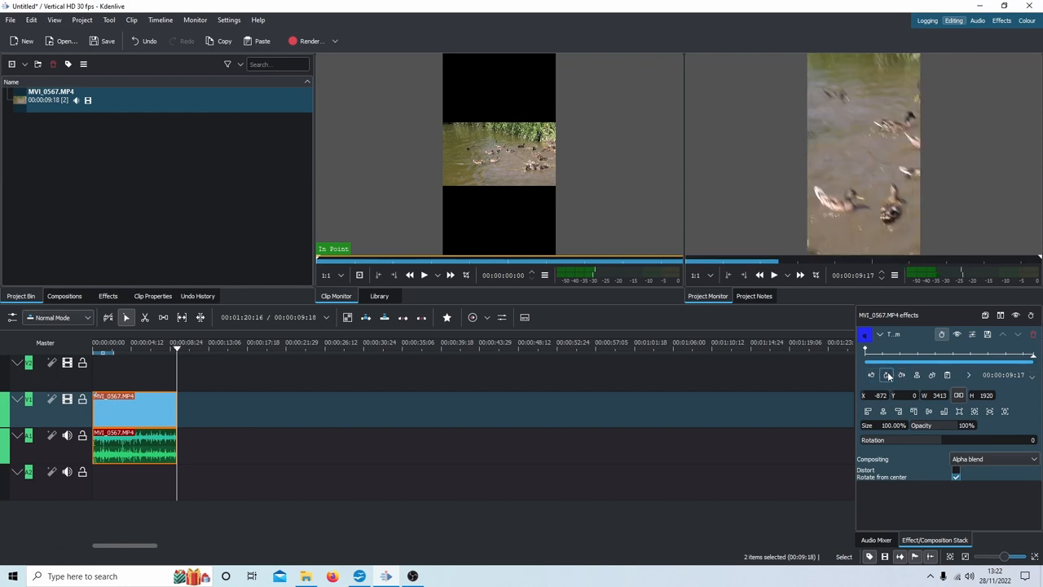
mouse_move(887, 375)
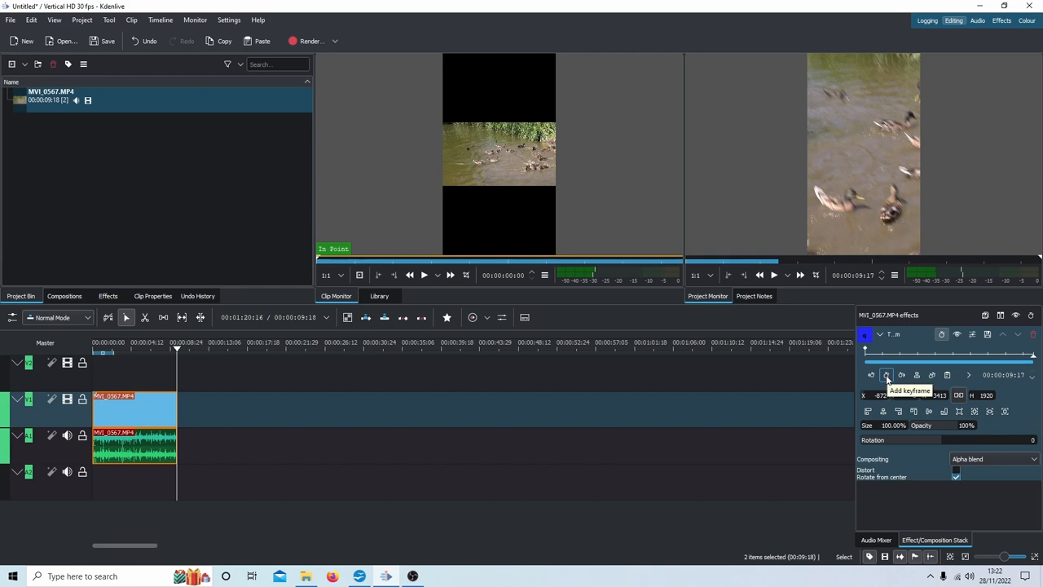
- Add a Transform keyframe at the duck clip's final frame
click(886, 375)
text(-2278)
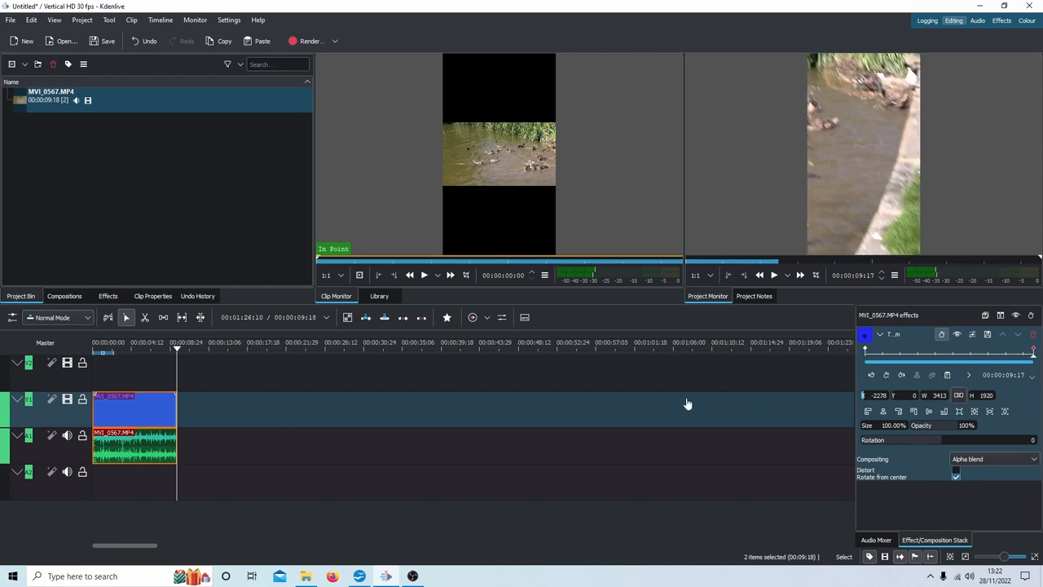
mouse_move(961, 213)
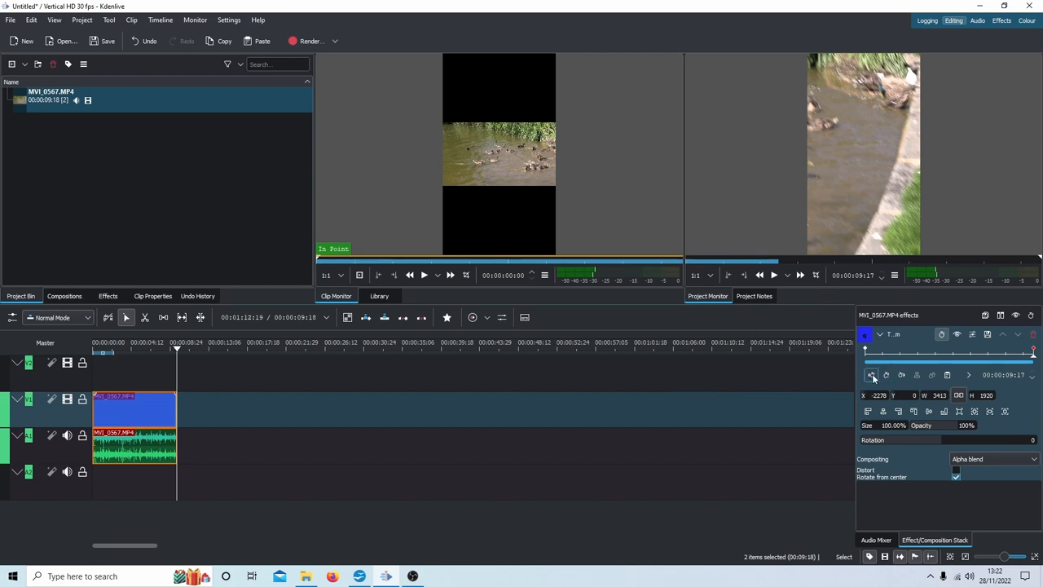
mouse_move(872, 375)
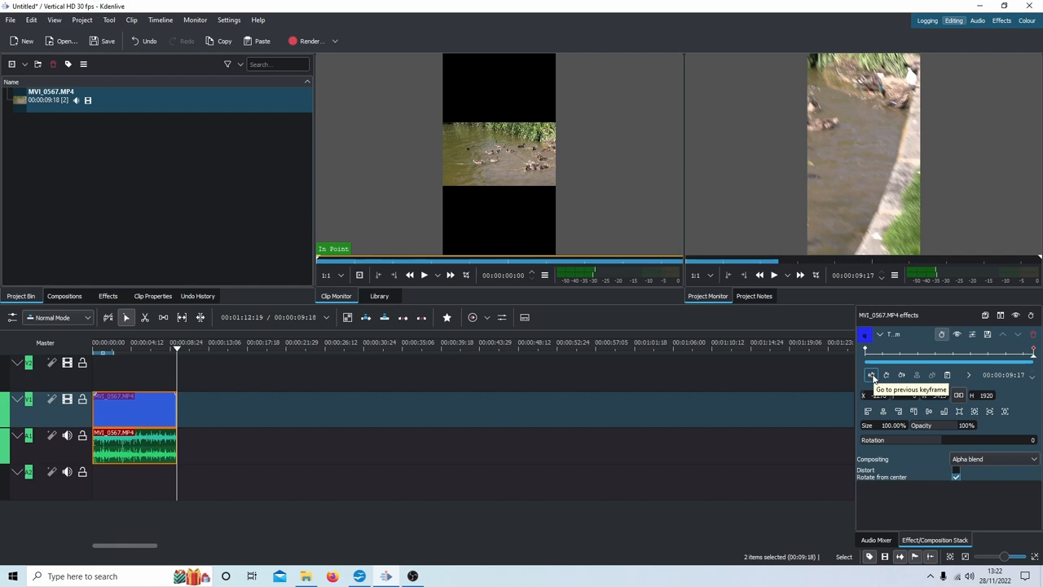
click(871, 375)
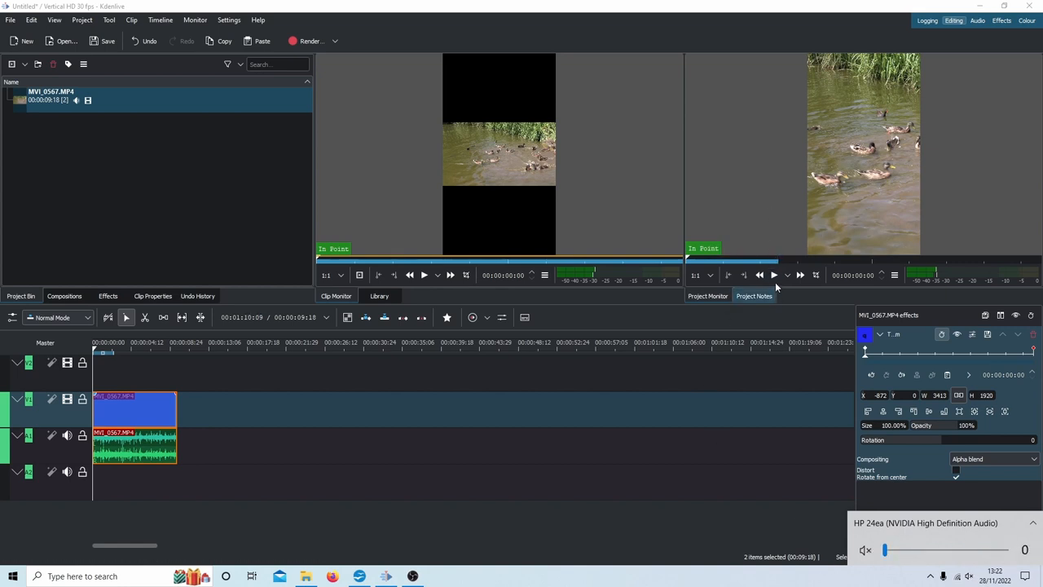
click(773, 275)
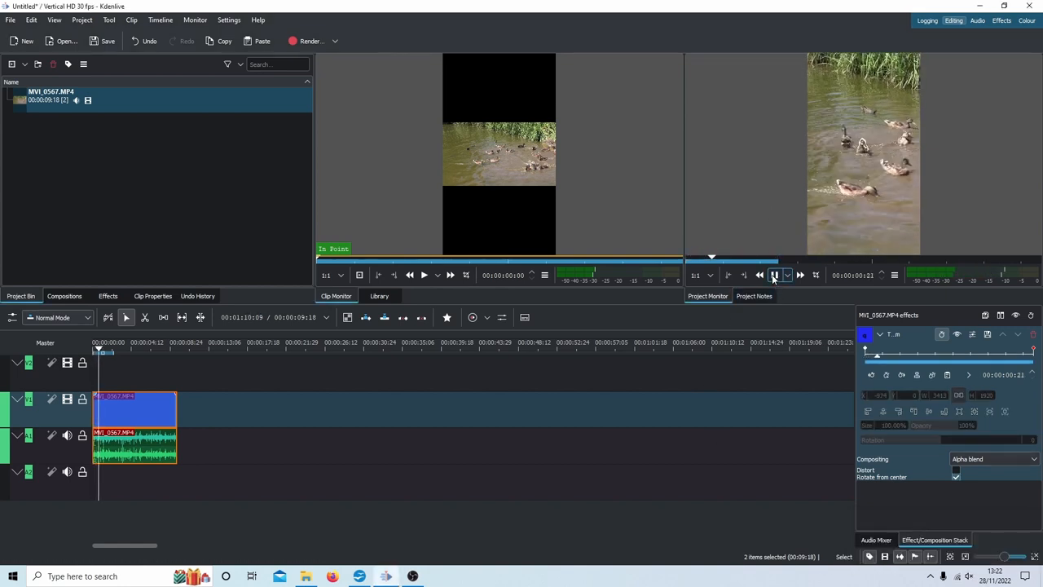
click(773, 275)
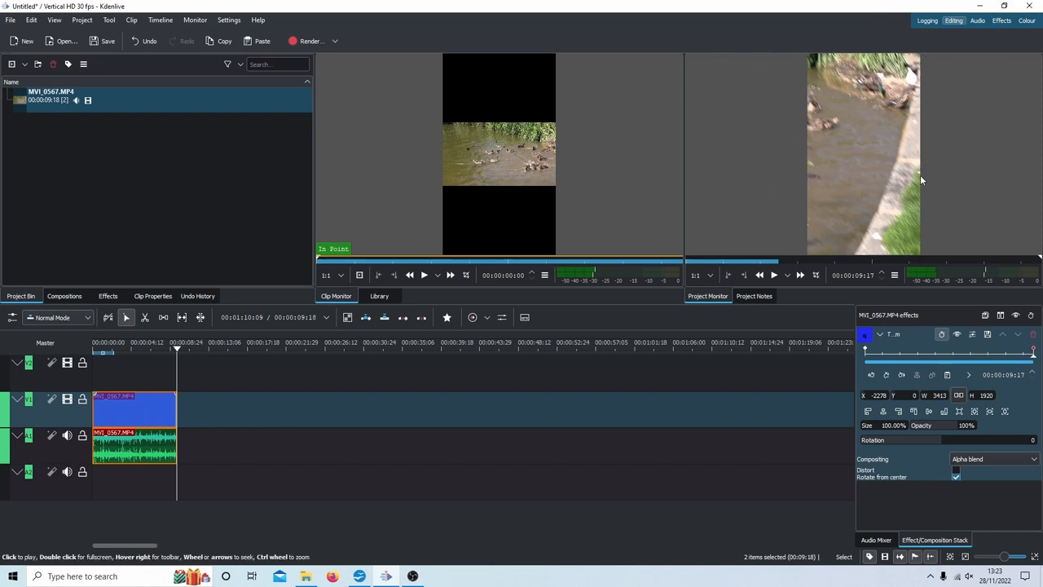
mouse_move(818, 59)
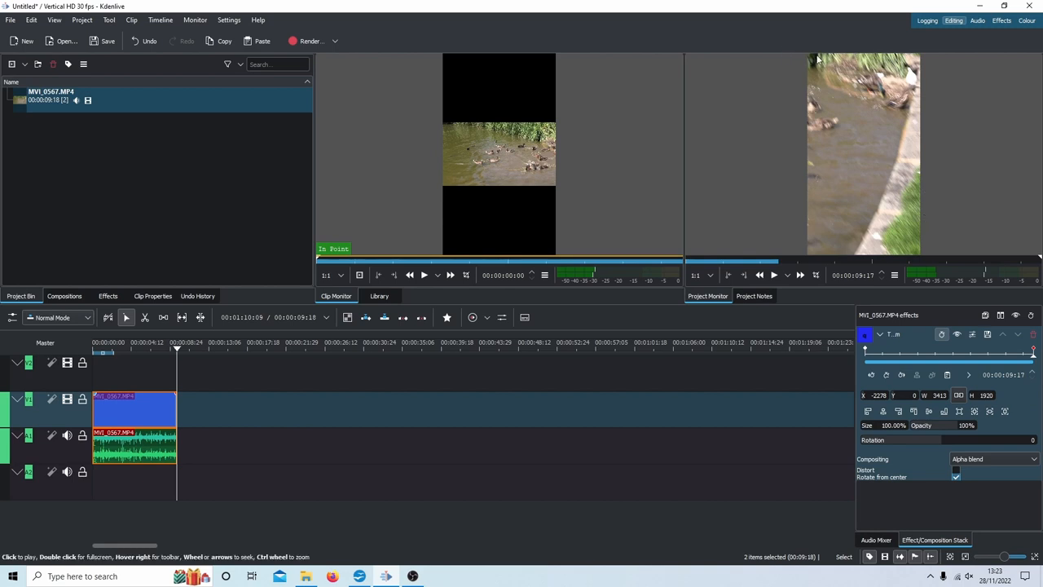
mouse_move(936, 215)
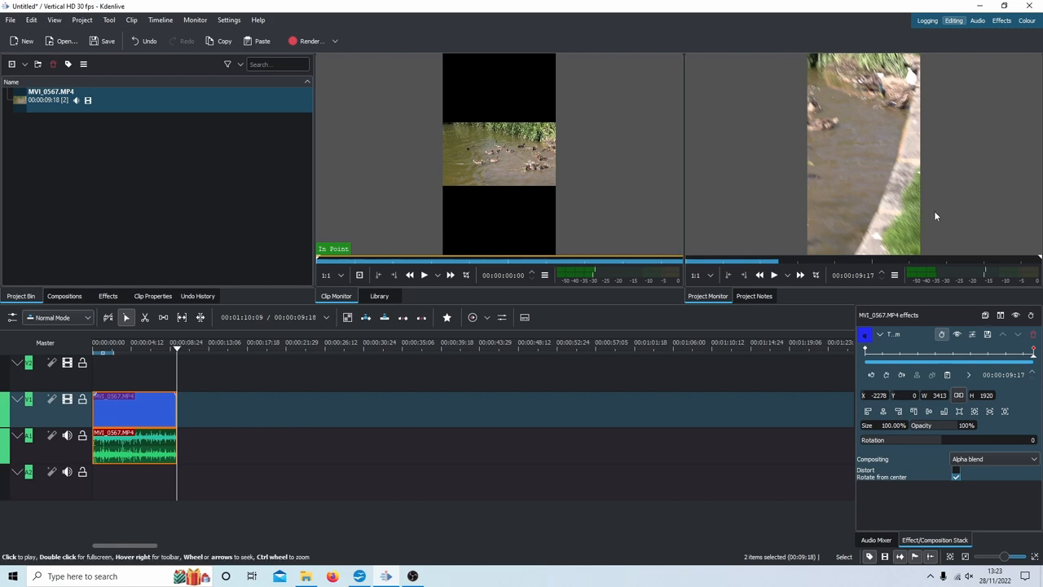
mouse_move(849, 65)
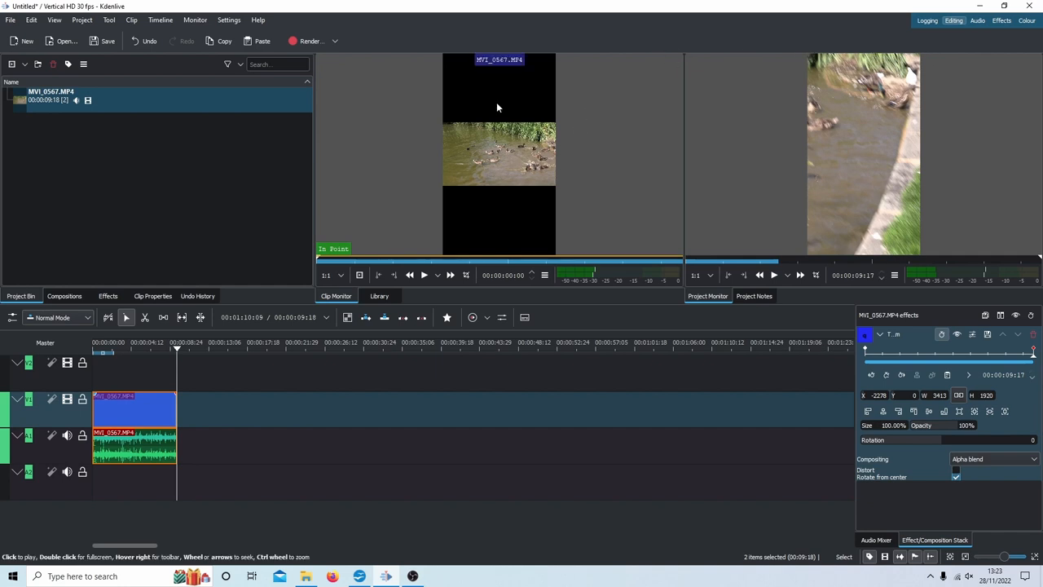
mouse_move(573, 122)
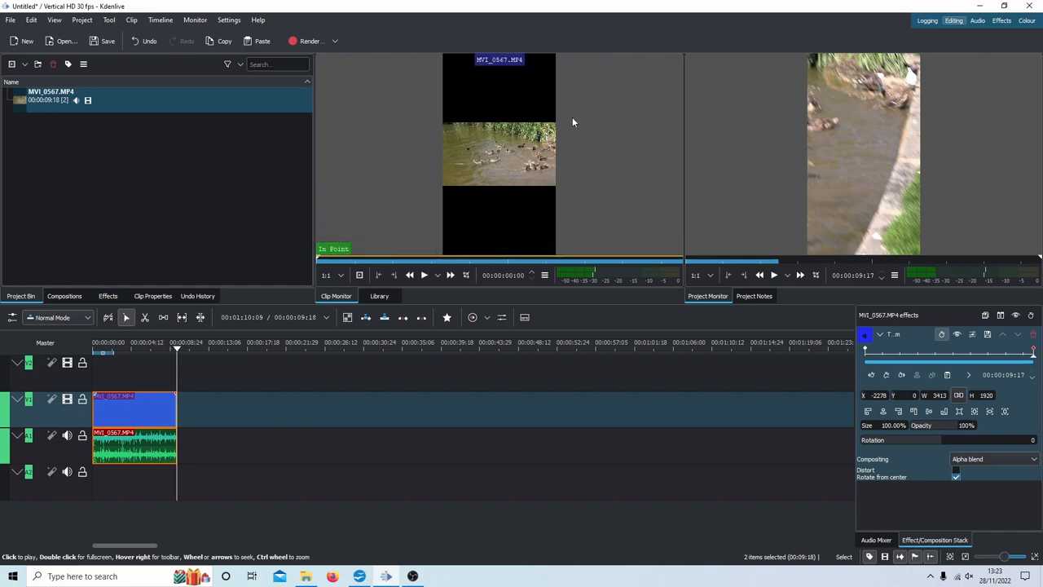